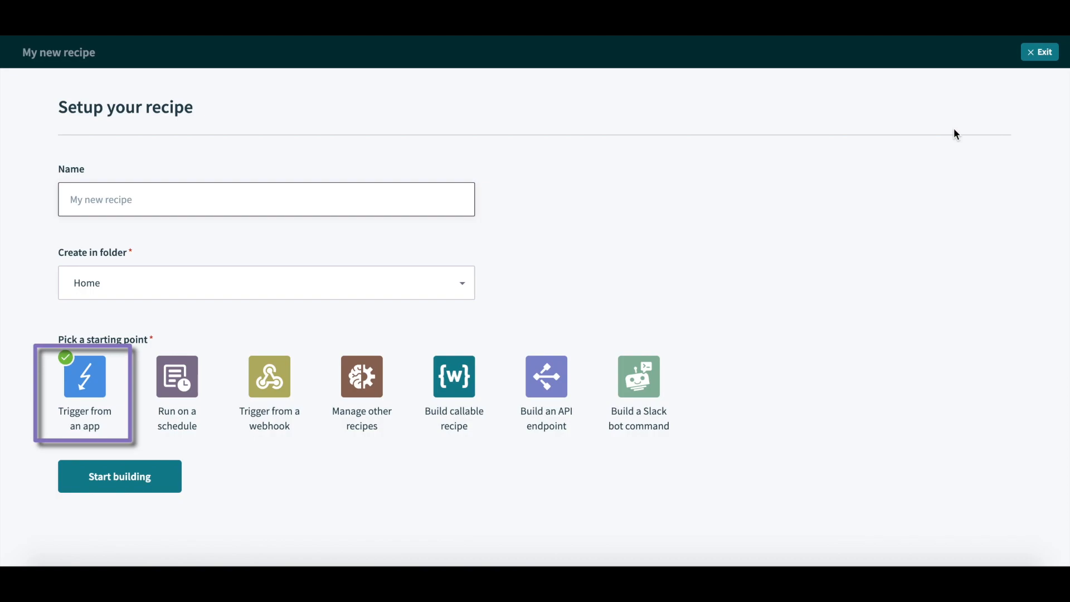
Step: Browse the Pick a starting point options, then open the Support Case Escalation recipe canvas
left_click(177, 376)
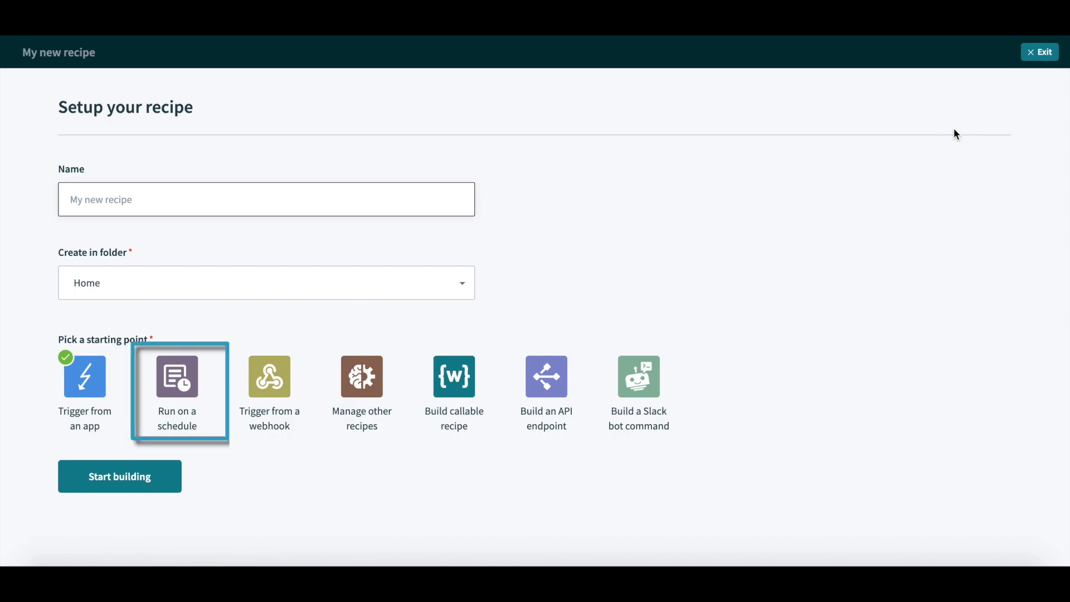
left_click(268, 377)
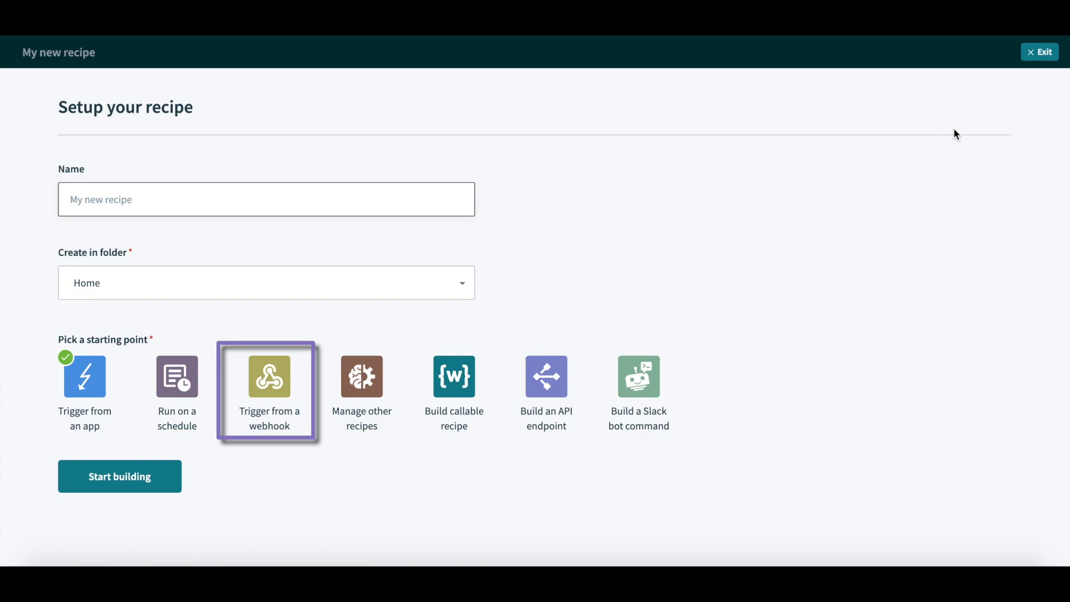
left_click(361, 377)
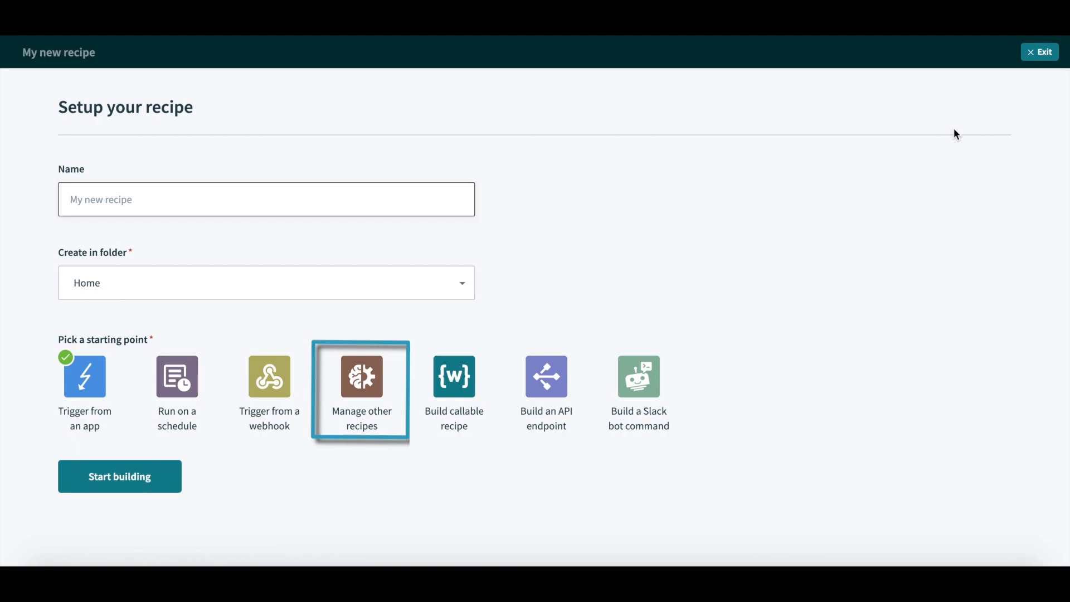
left_click(453, 376)
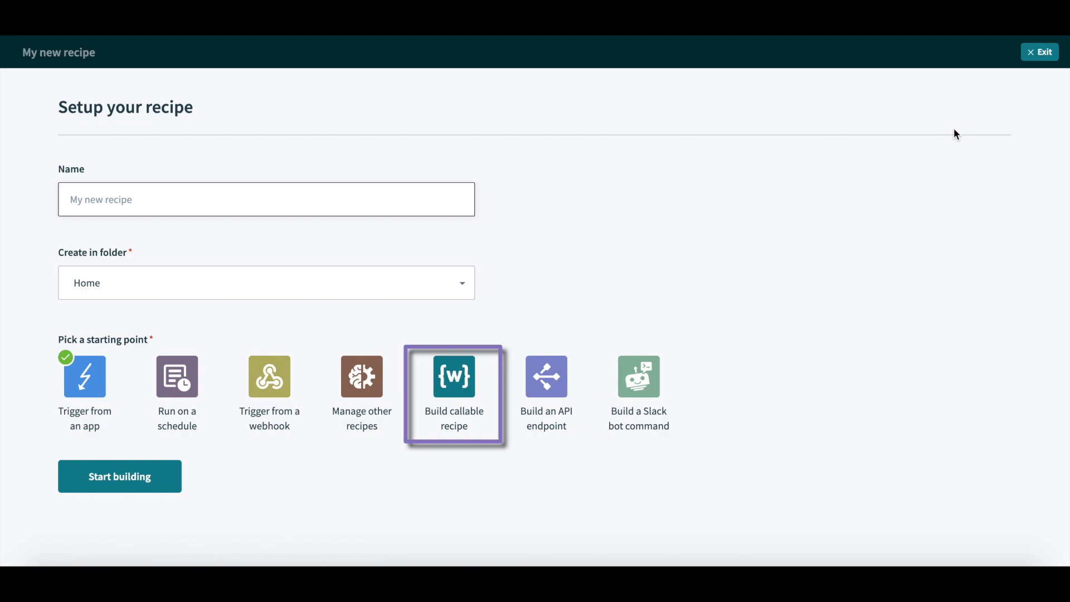
left_click(547, 377)
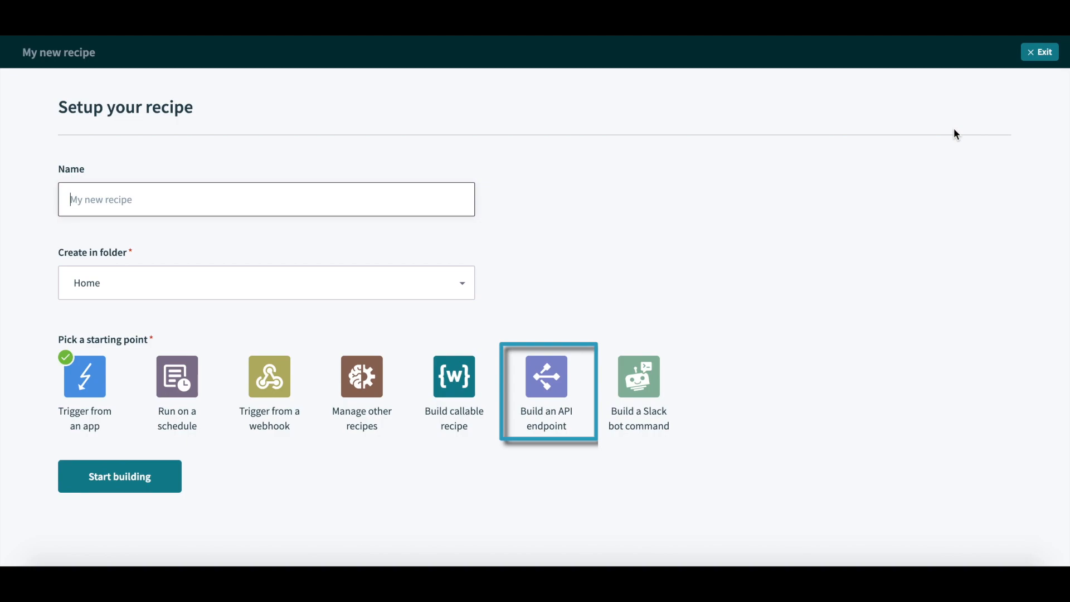
left_click(638, 392)
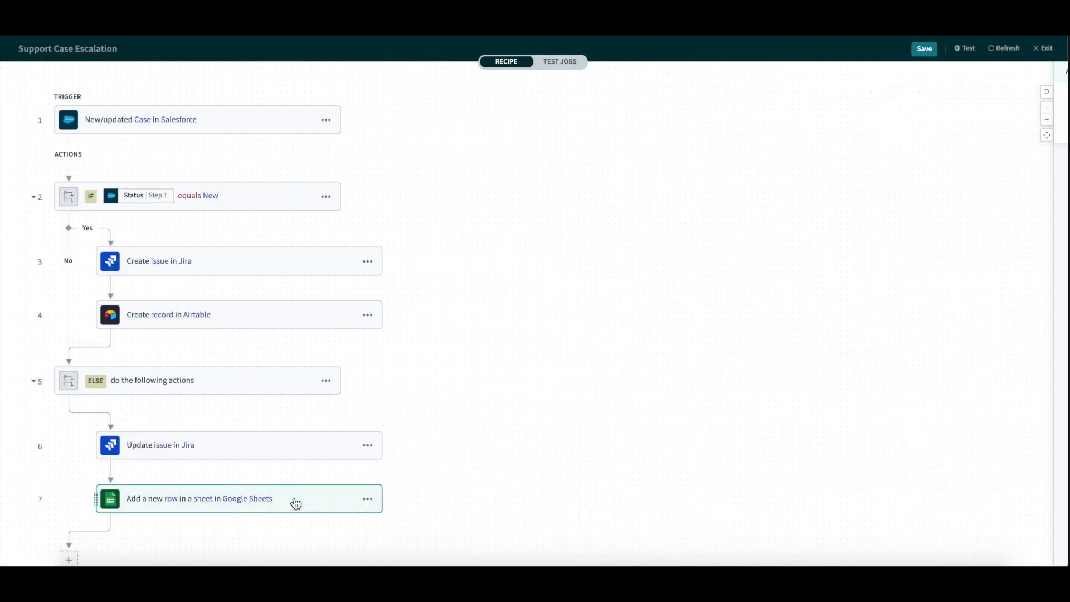
Step: Point the Google Sheets step at RE_Case_Details_July and show all optional Columns fields
left_click(198, 498)
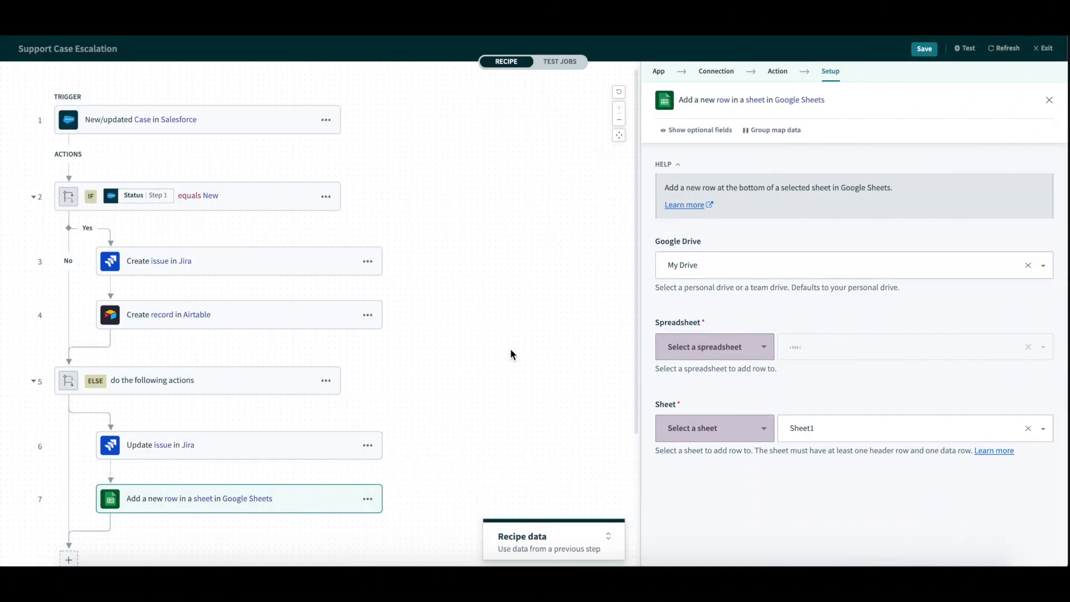
type("RE_Case_Details_July")
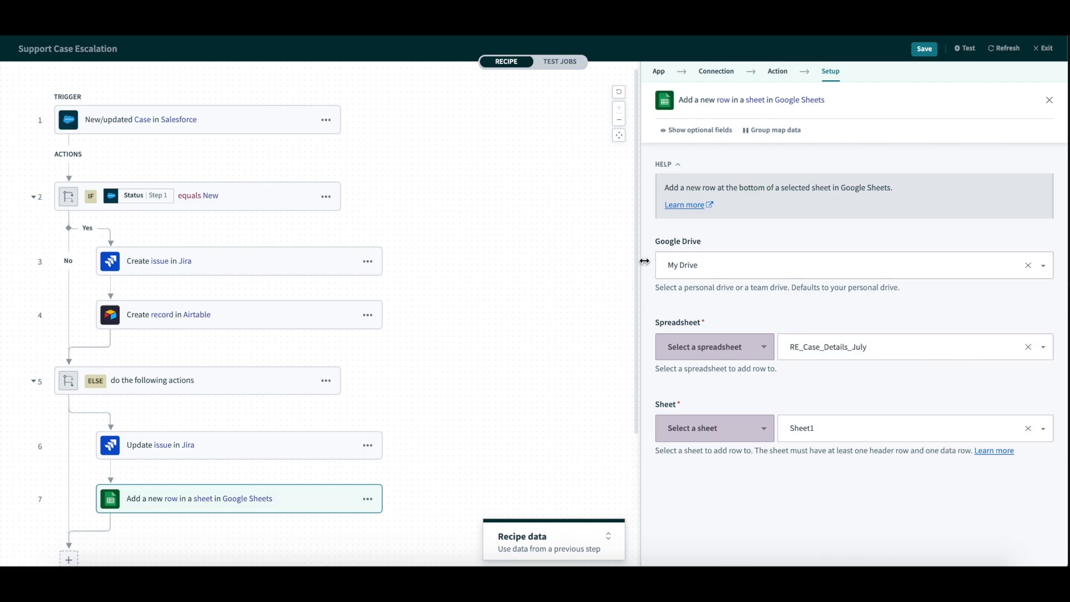
mouse_move(700, 129)
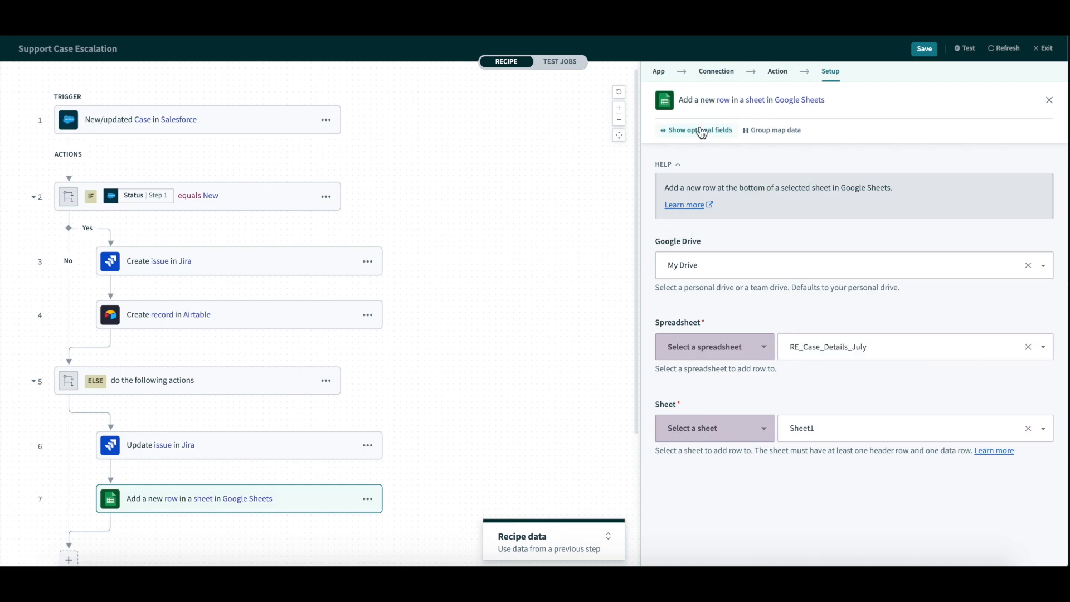
left_click(699, 130)
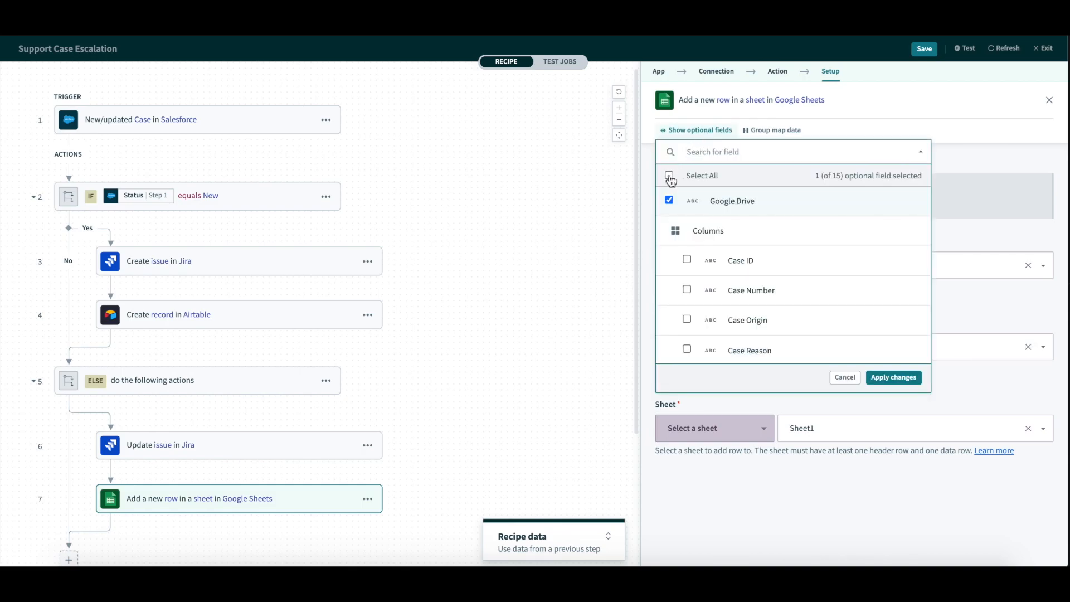
left_click(893, 377)
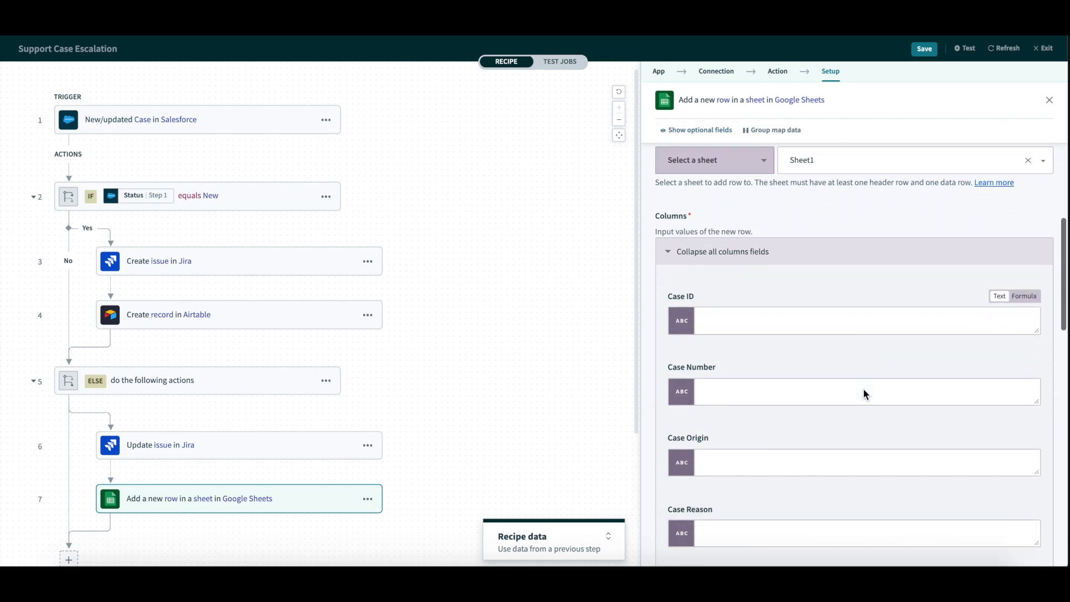
scroll("down", 3)
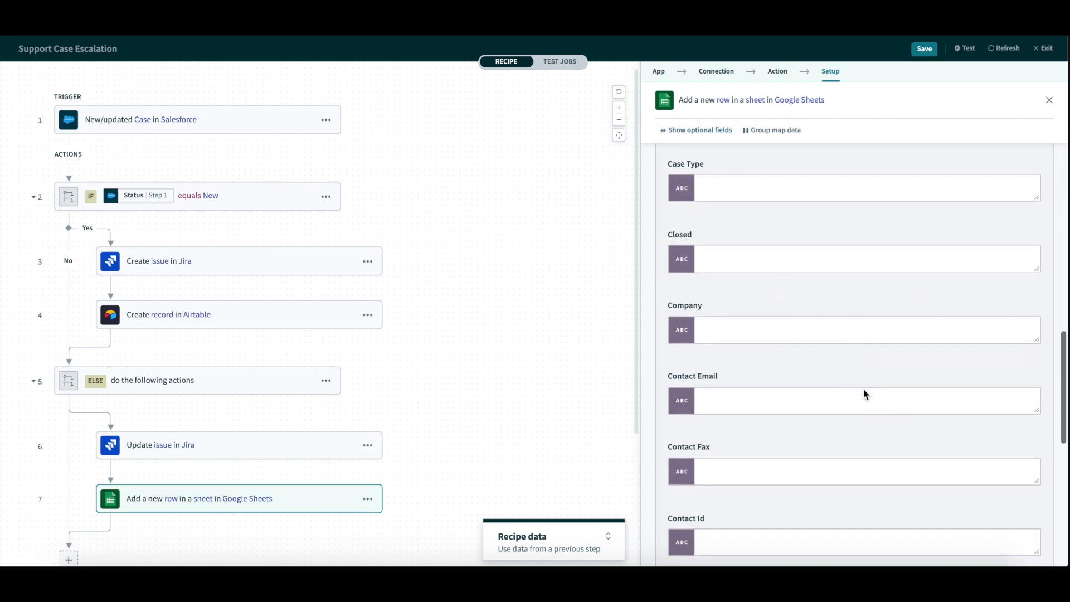
scroll("up", 3)
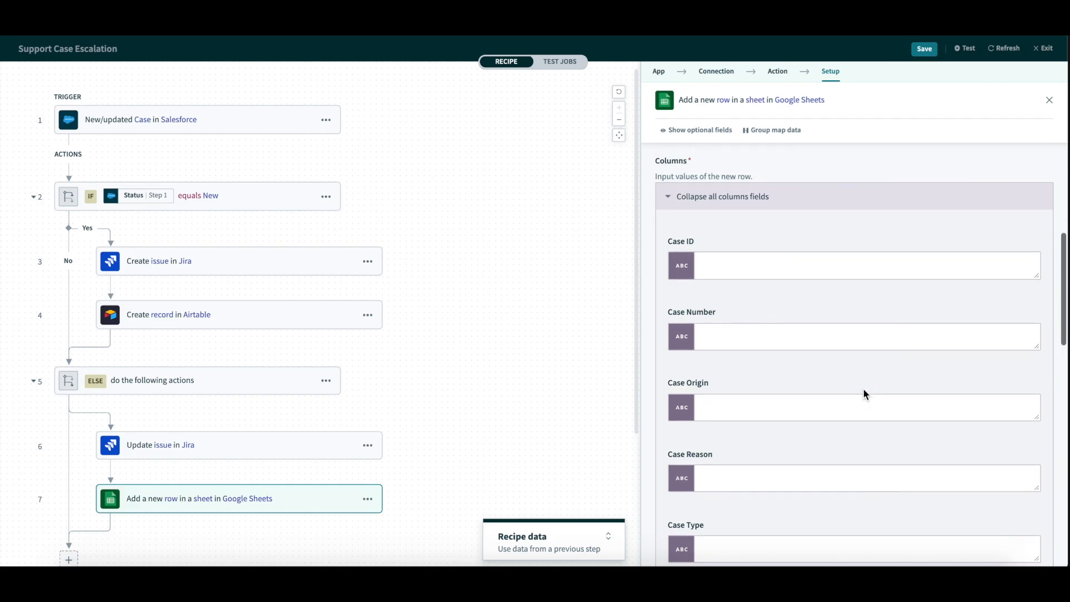
Step: Group-map the New/updated Case output onto the Columns group, applying 10 matched mappings
left_click(775, 130)
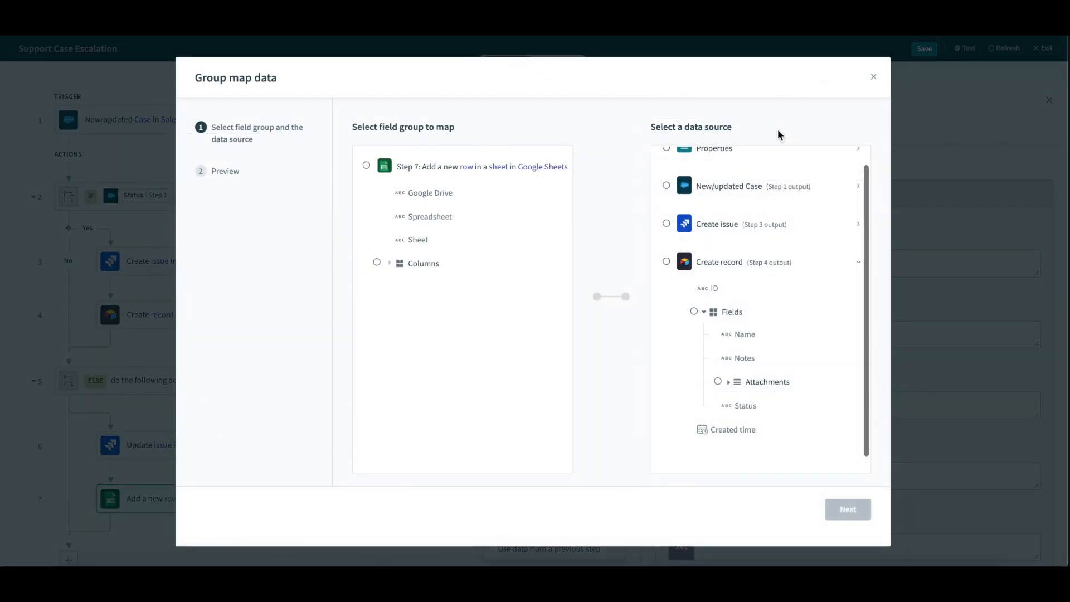
mouse_move(625, 368)
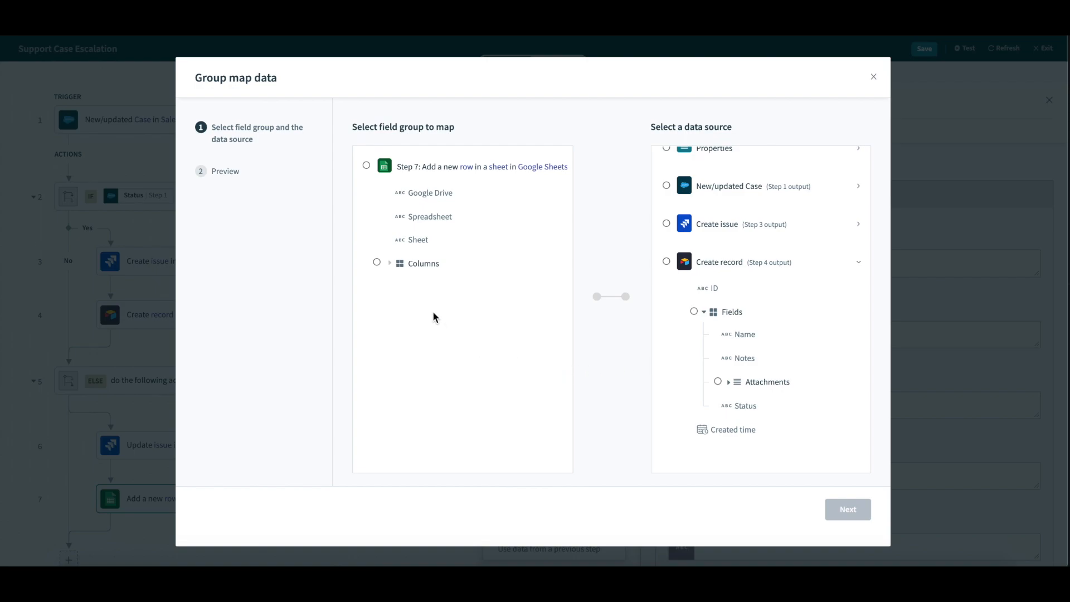
left_click(377, 263)
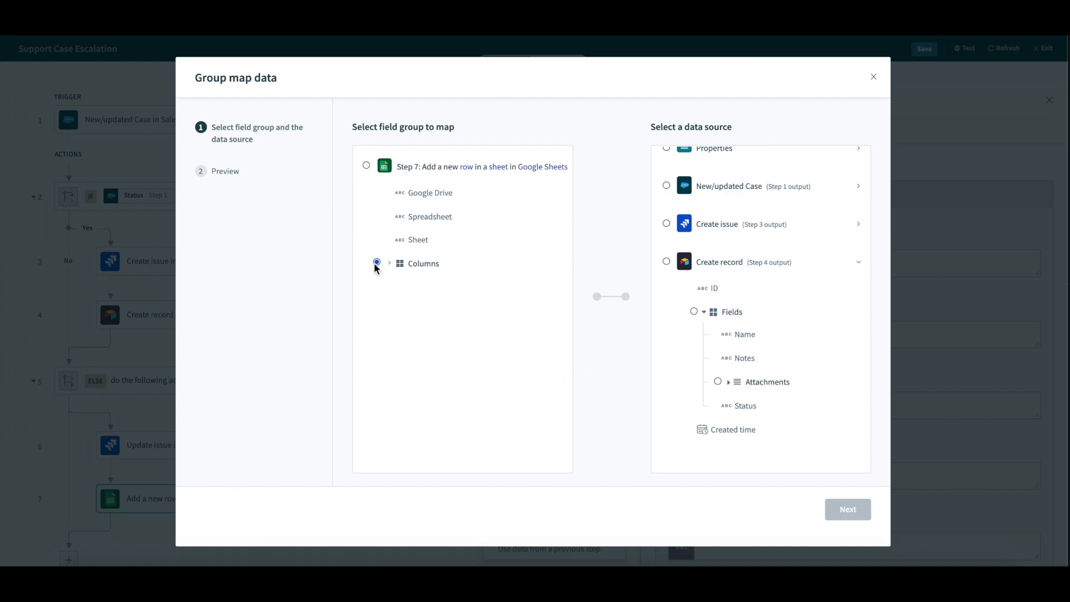
left_click(390, 262)
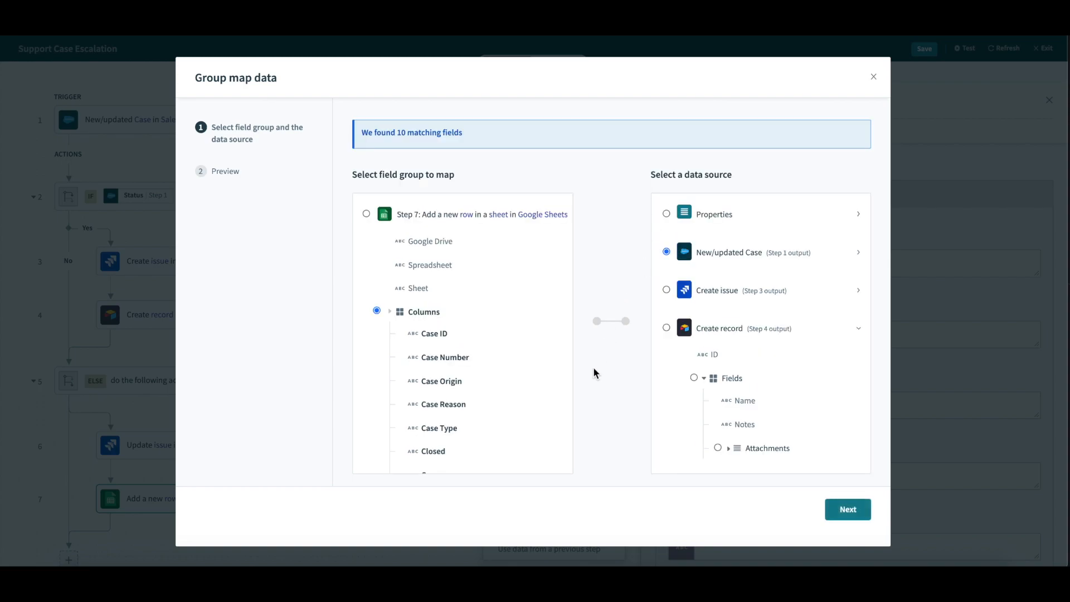
mouse_move(503, 163)
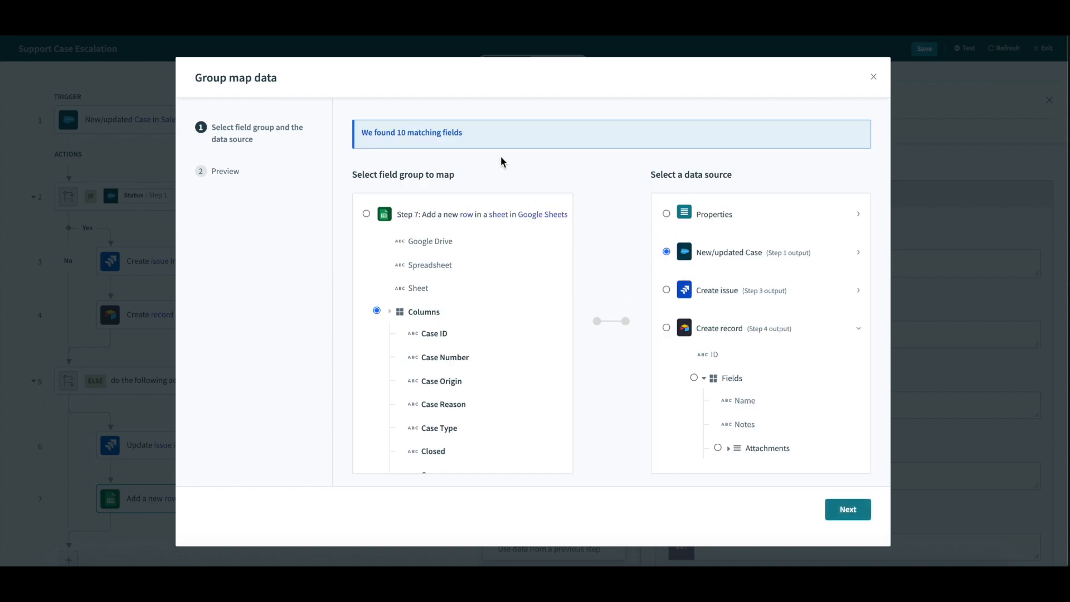
mouse_move(377, 147)
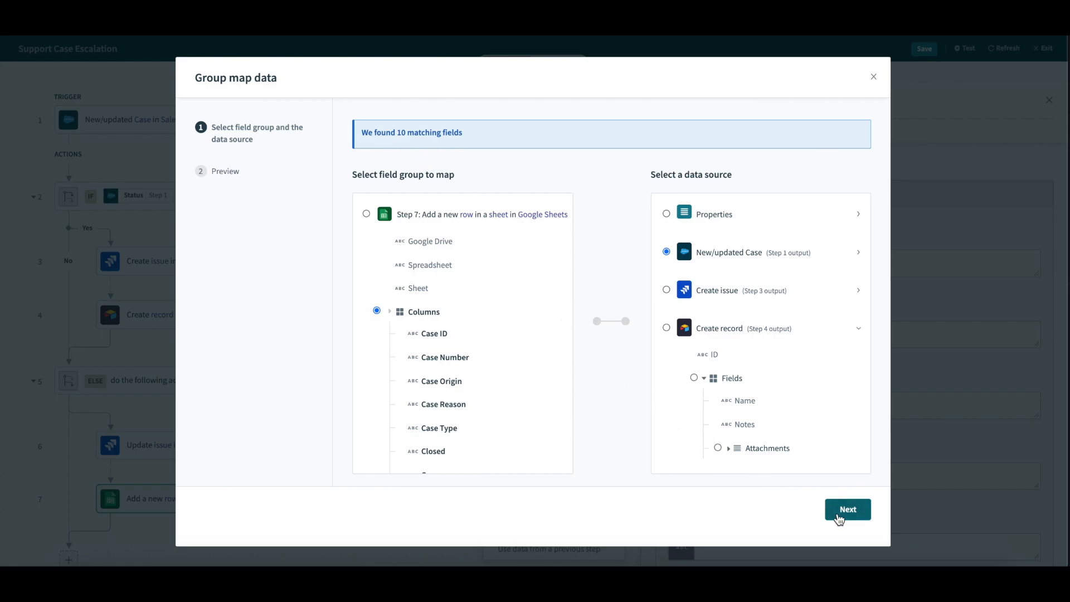
left_click(848, 509)
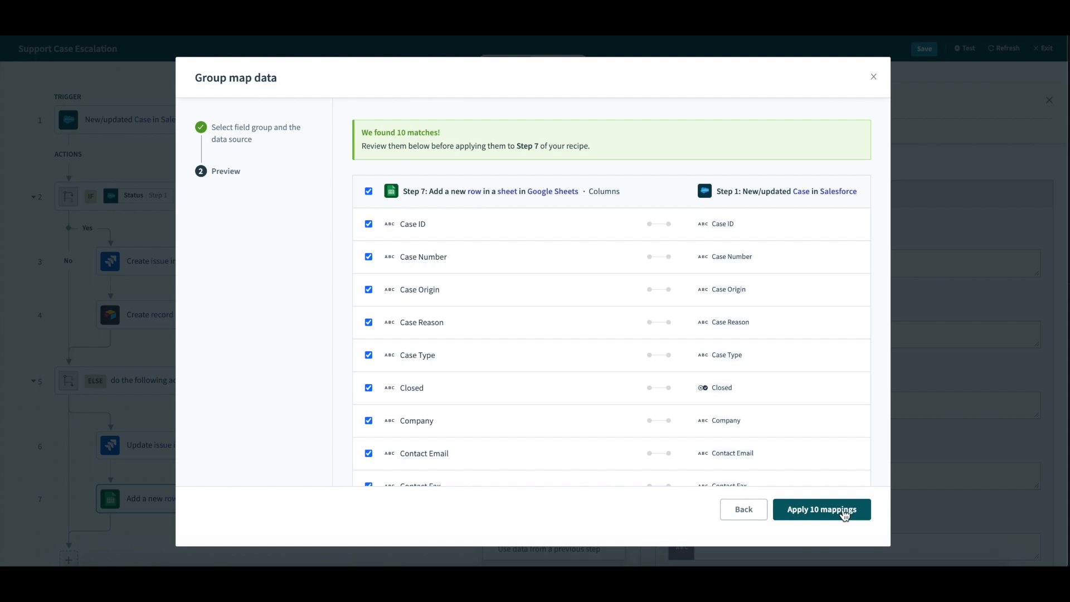
mouse_move(841, 477)
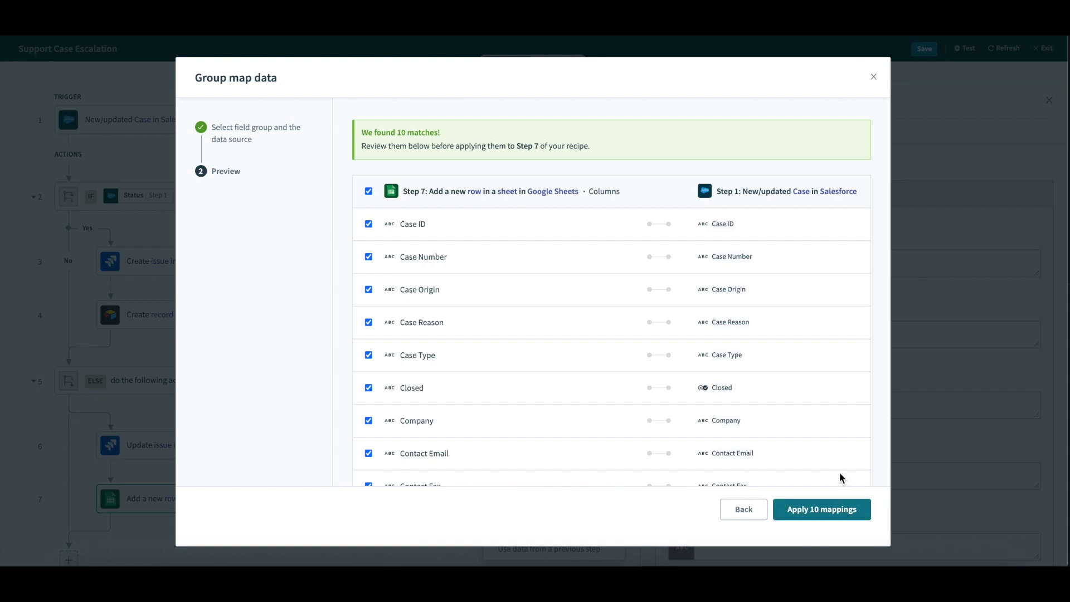
scroll("down", 3)
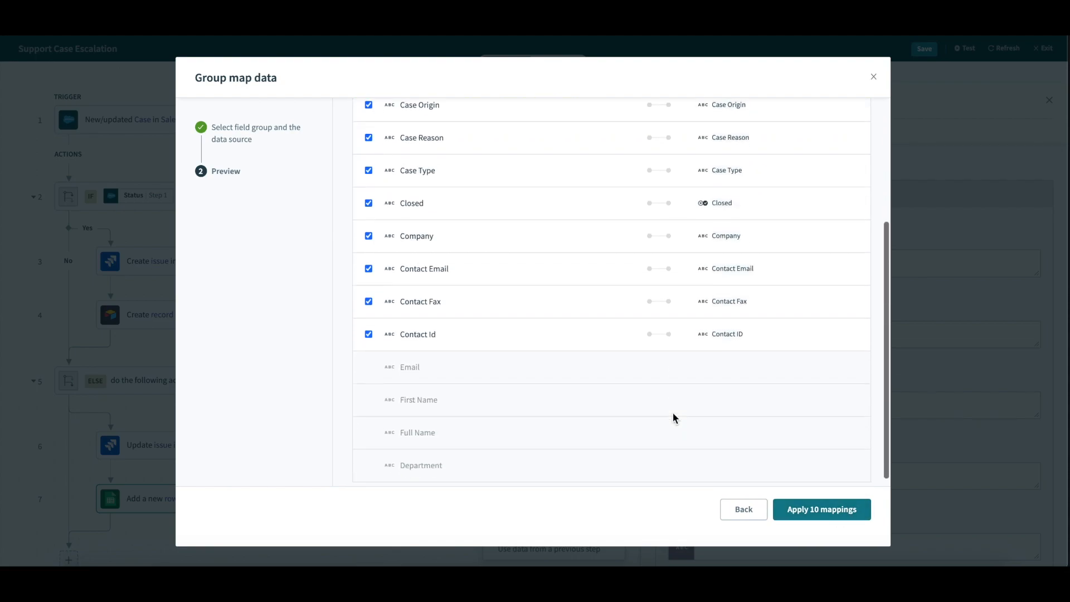
scroll("up", 3)
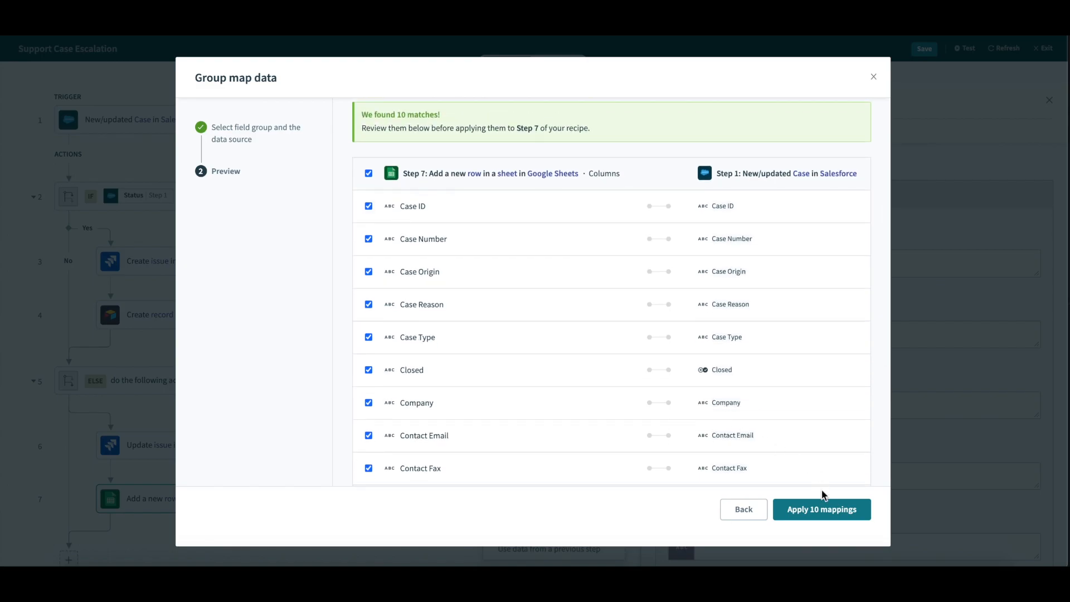
left_click(822, 509)
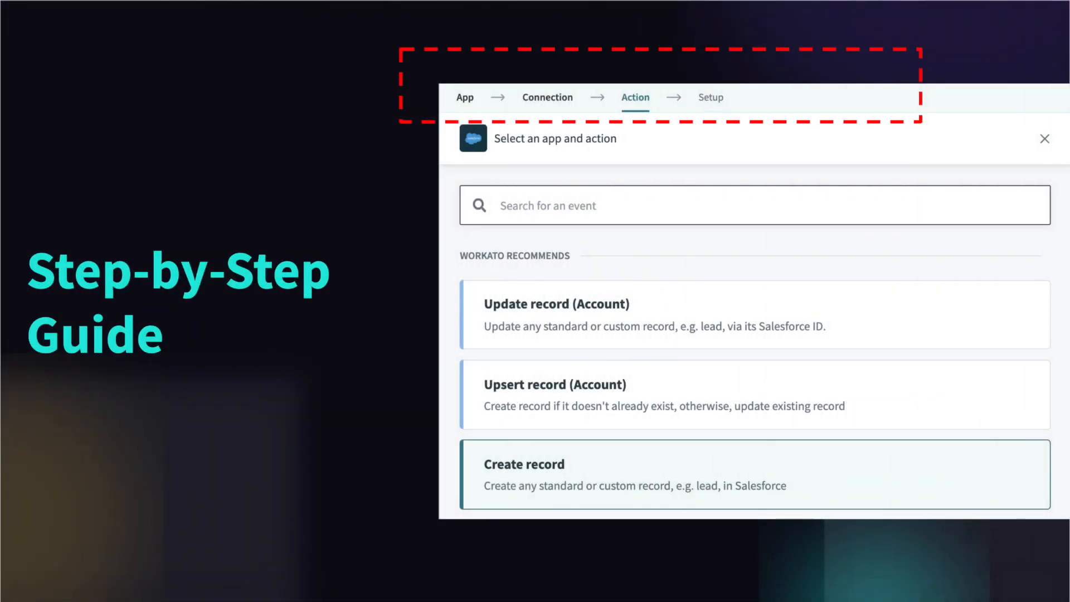
Step: Show the App picker for step 6 in the Salesforce-to-Jira conditional recipe
left_click(650, 71)
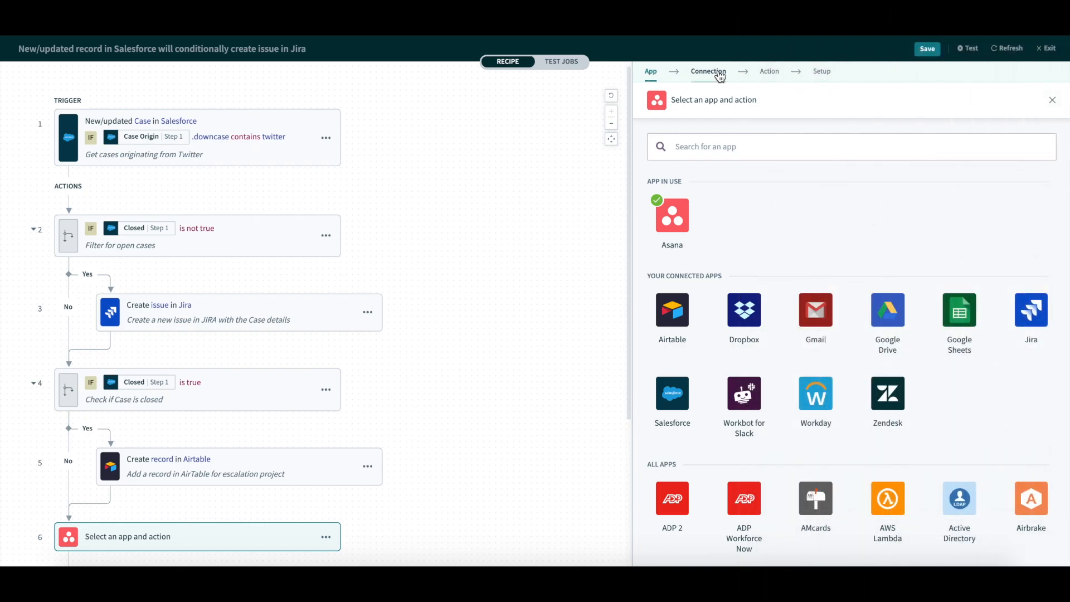
Step: Review step 6's Asana app, account connection and Create task action
left_click(671, 214)
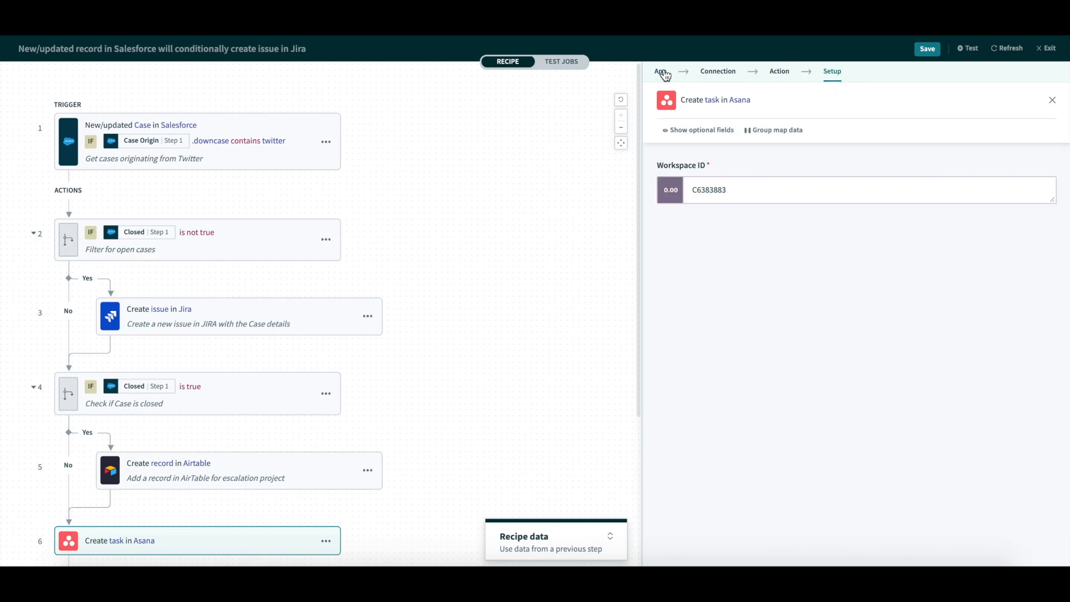
left_click(659, 71)
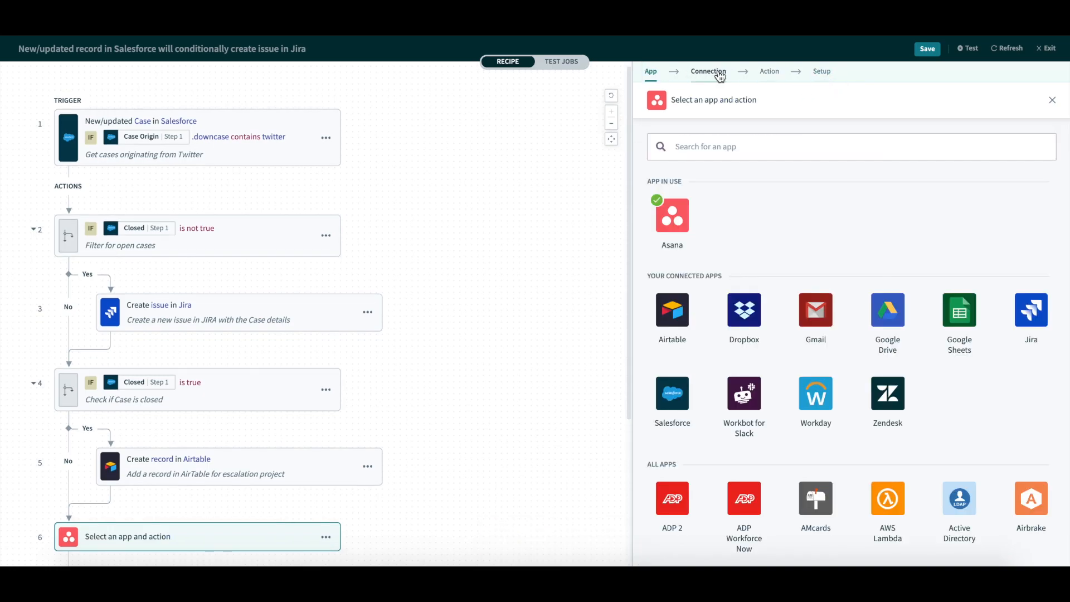
left_click(672, 214)
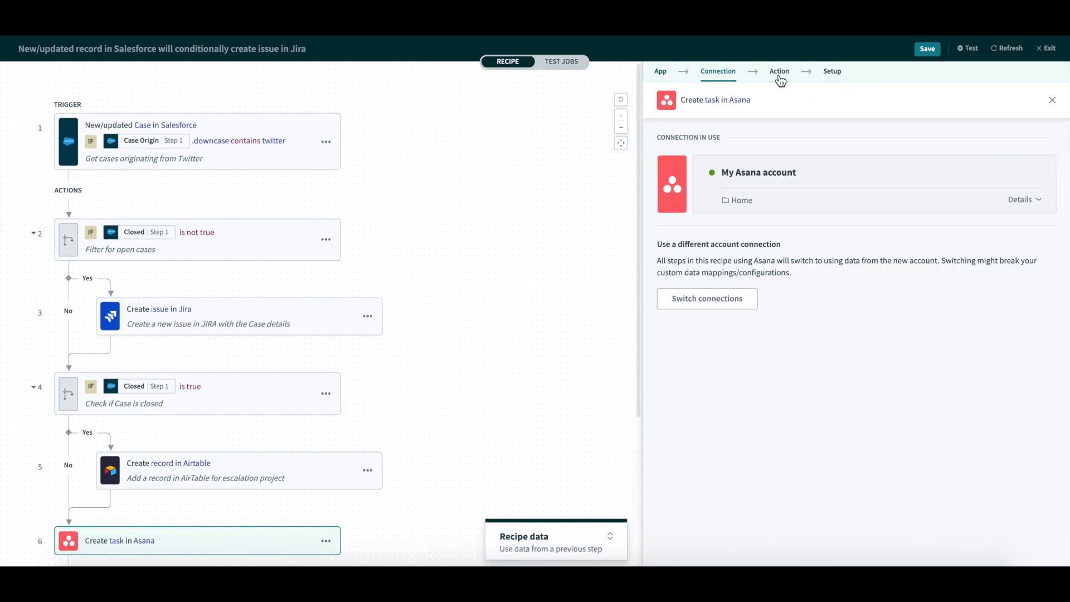
left_click(779, 71)
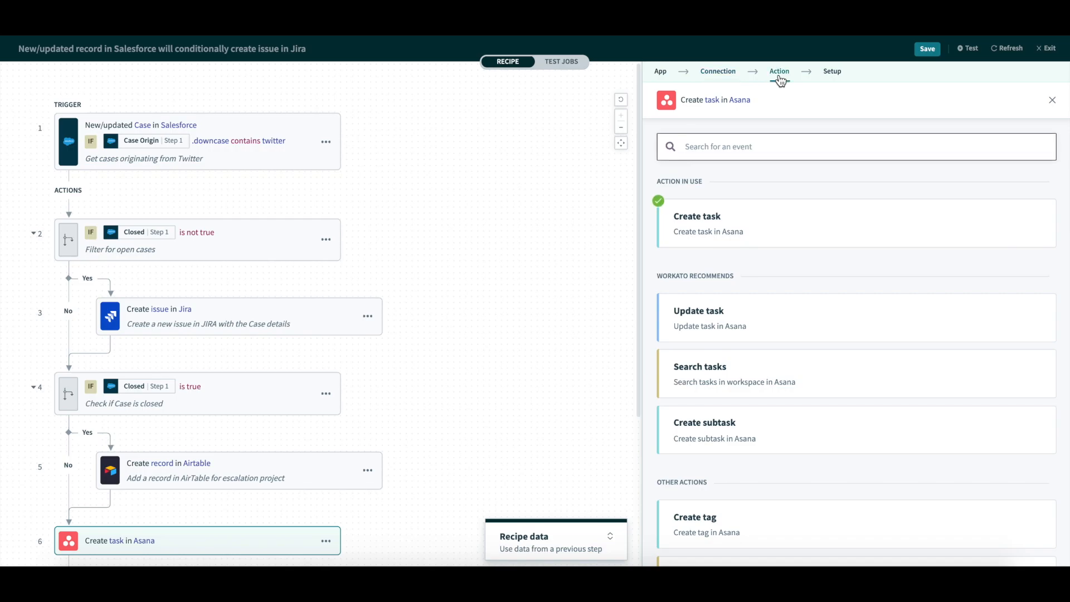
mouse_move(659, 84)
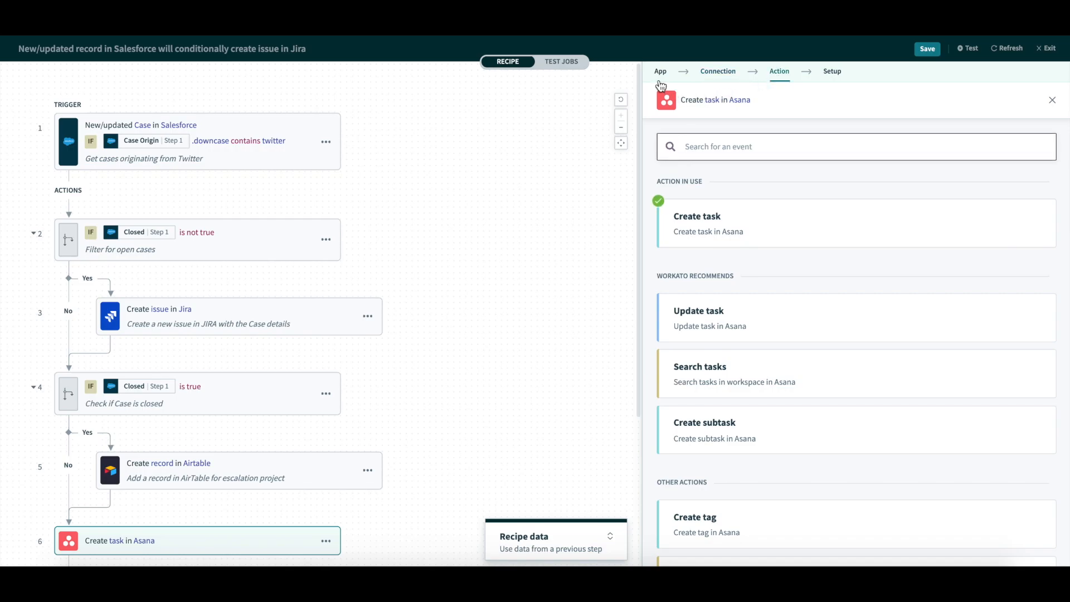
left_click(650, 71)
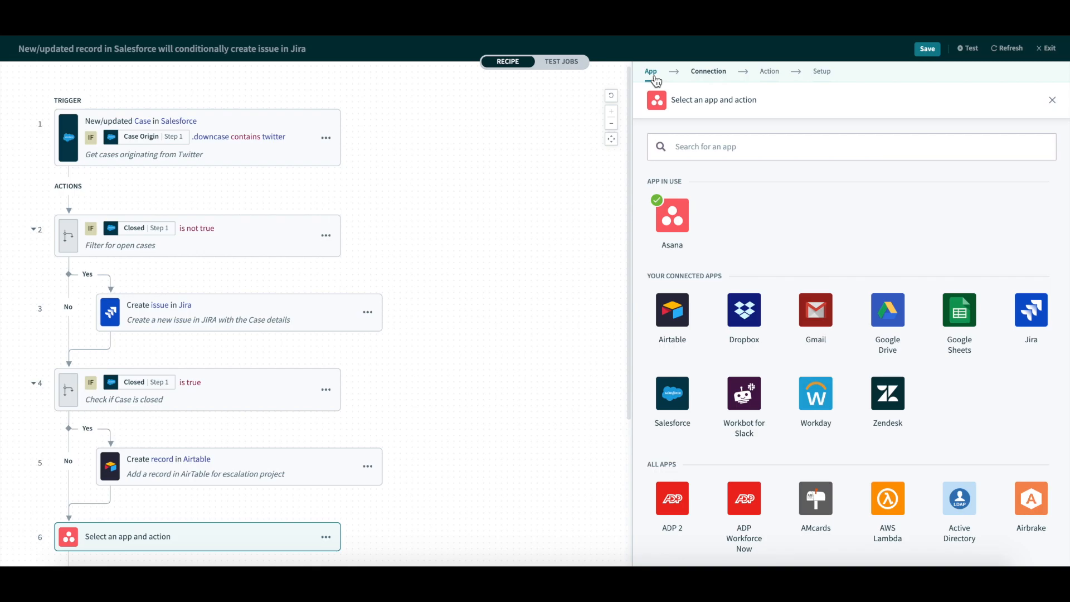
mouse_move(672, 311)
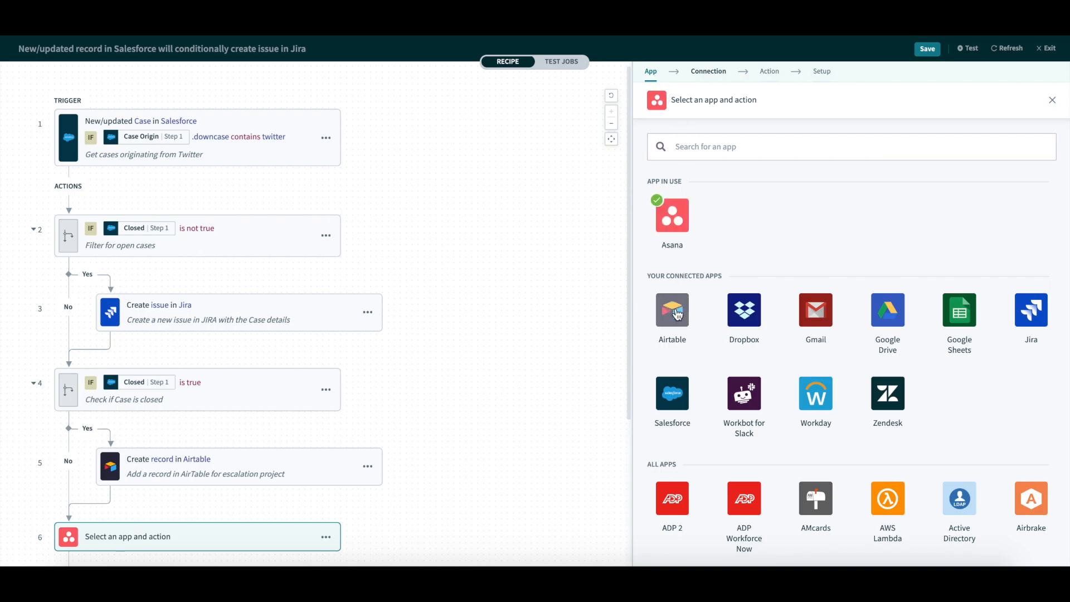
Step: Configure step 6 as Airtable Create record with base Product Launch and table Features
left_click(671, 310)
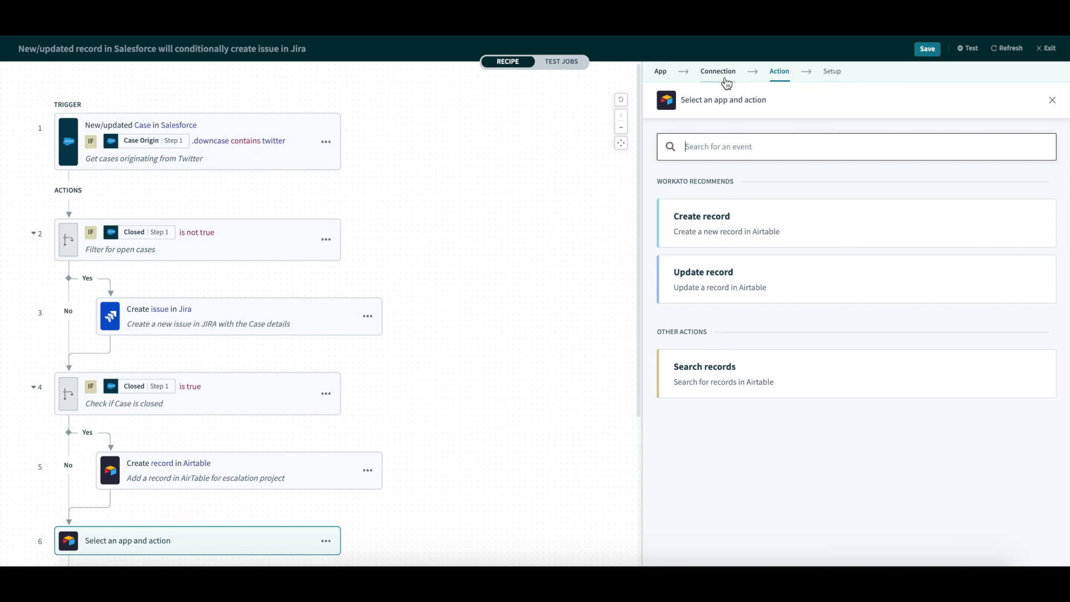
left_click(717, 71)
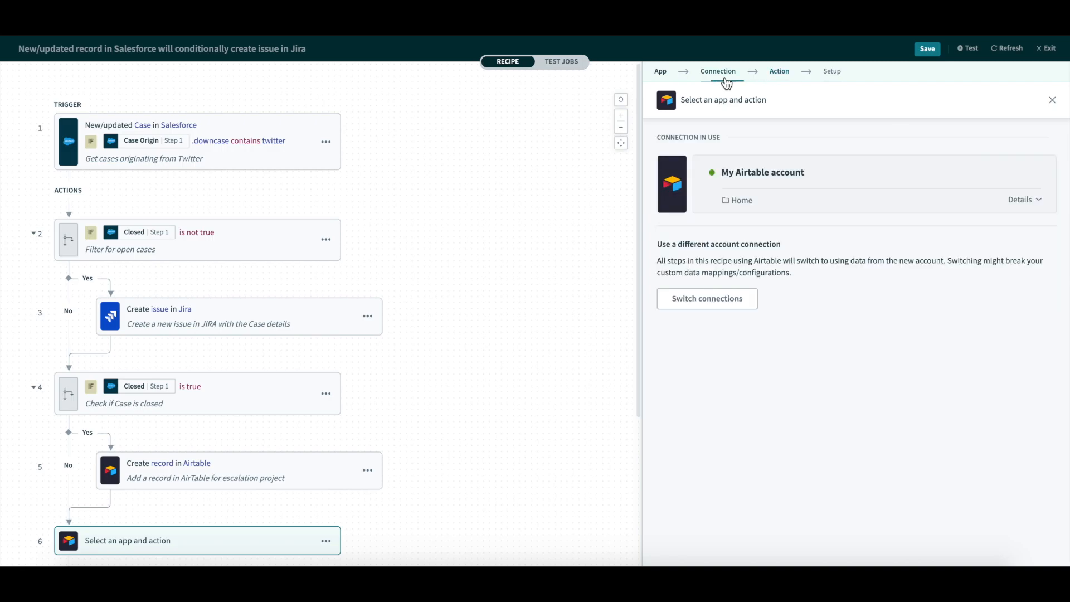
mouse_move(779, 75)
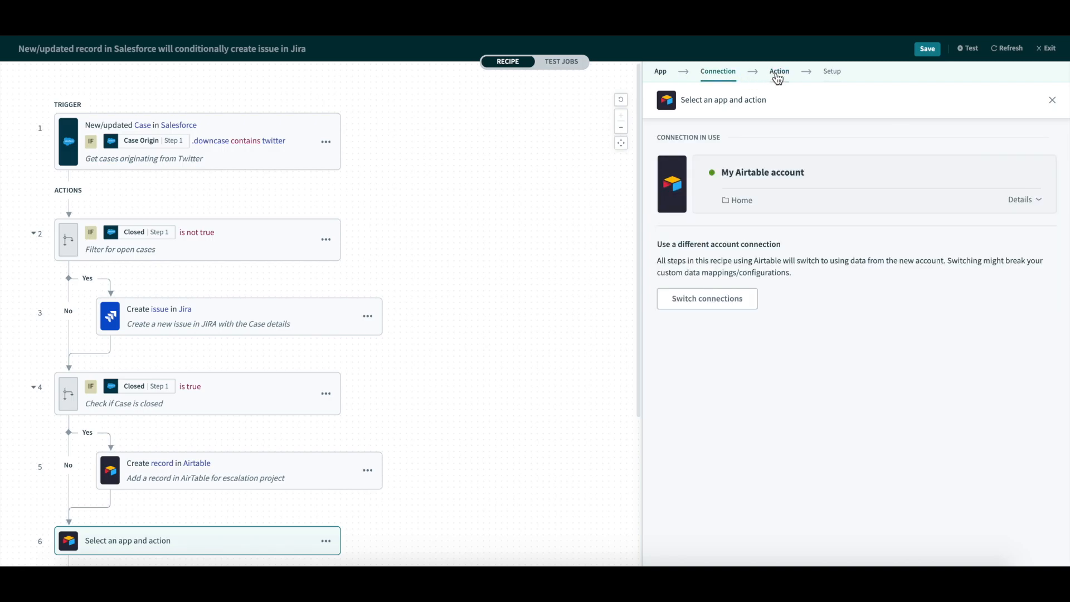
left_click(779, 71)
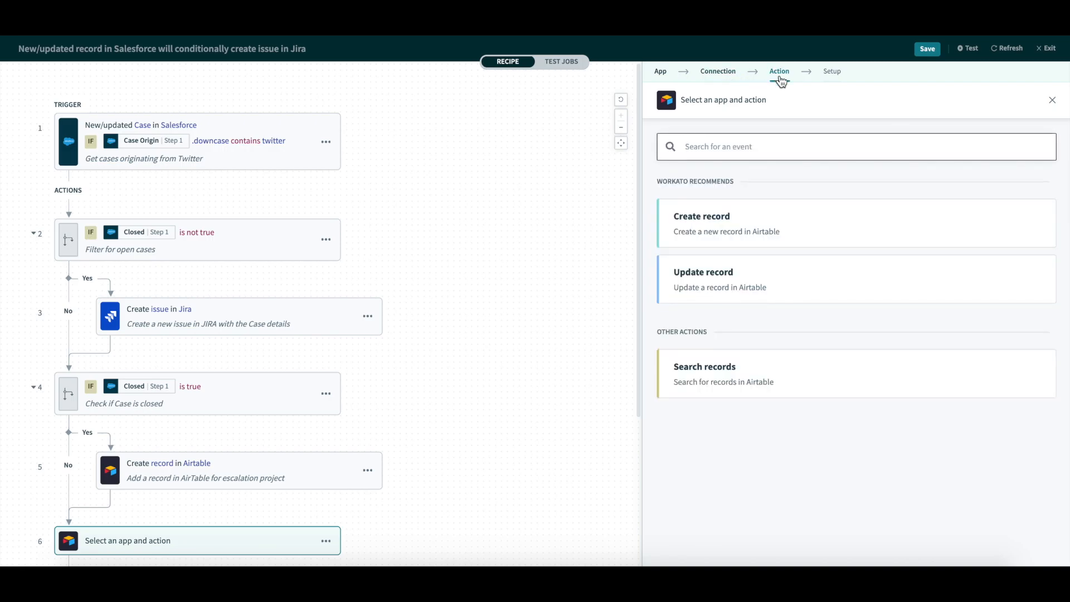
left_click(701, 217)
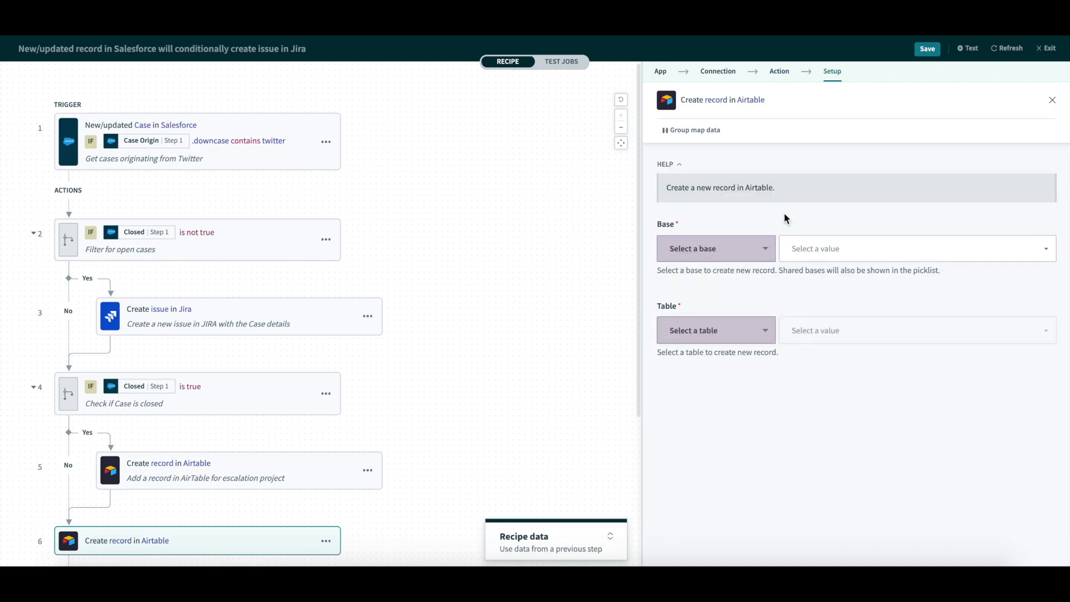
left_click(914, 249)
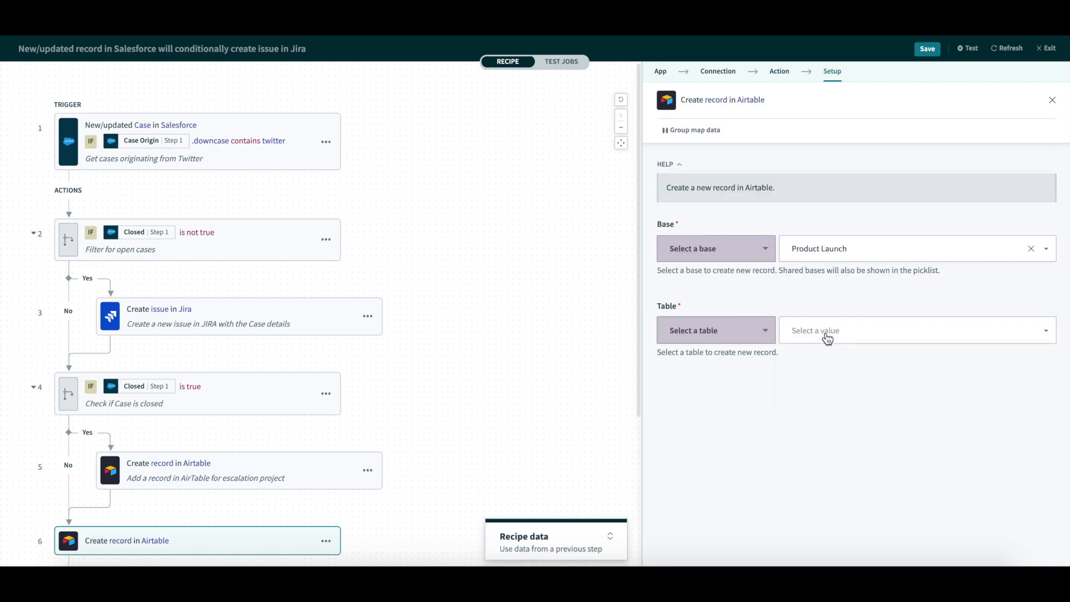
left_click(917, 329)
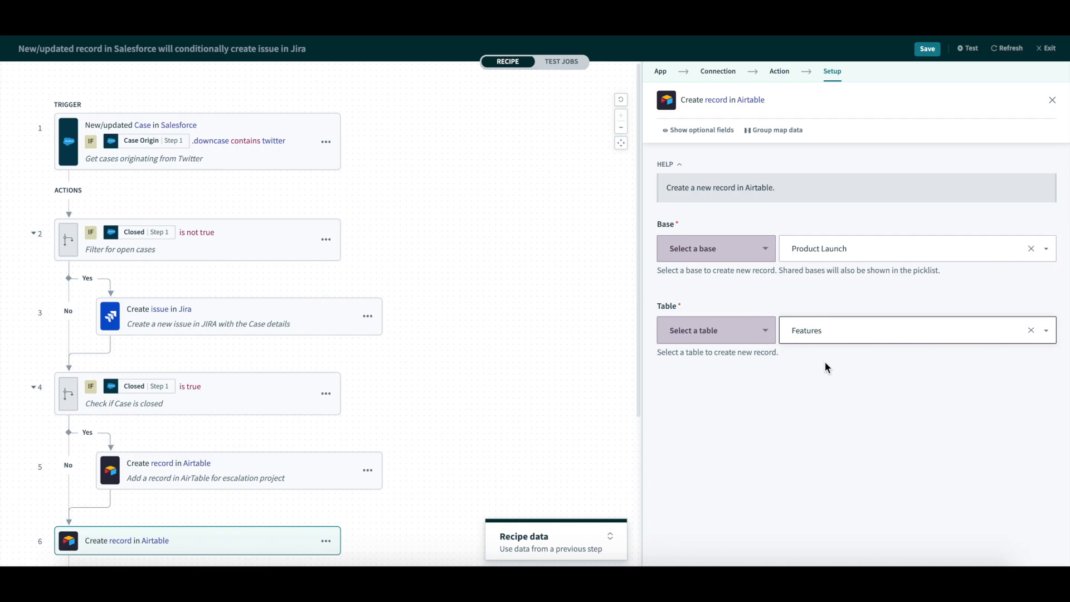
left_click(779, 71)
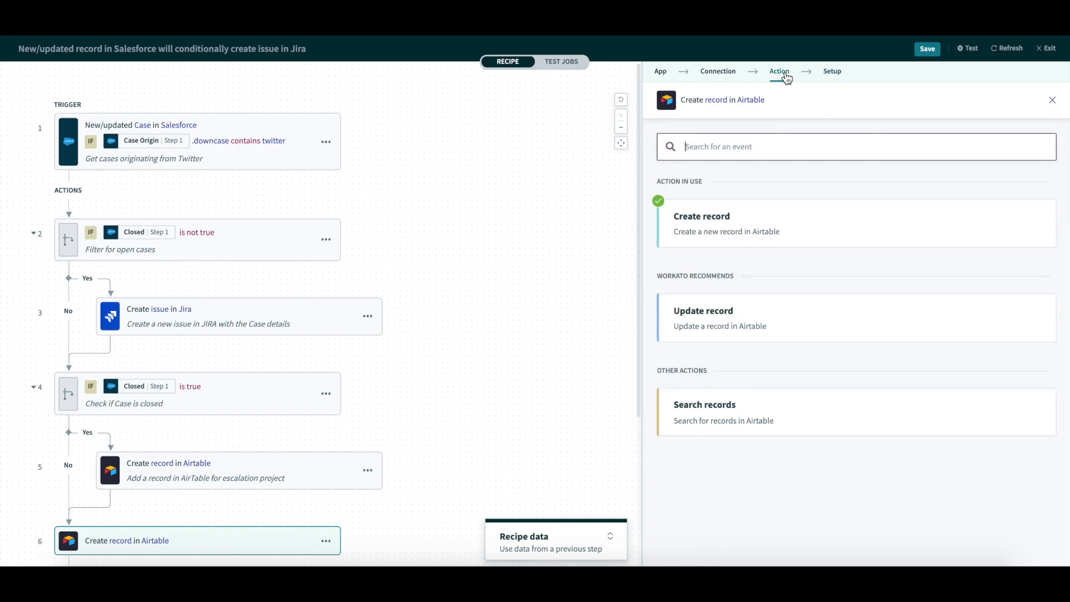
left_click(718, 71)
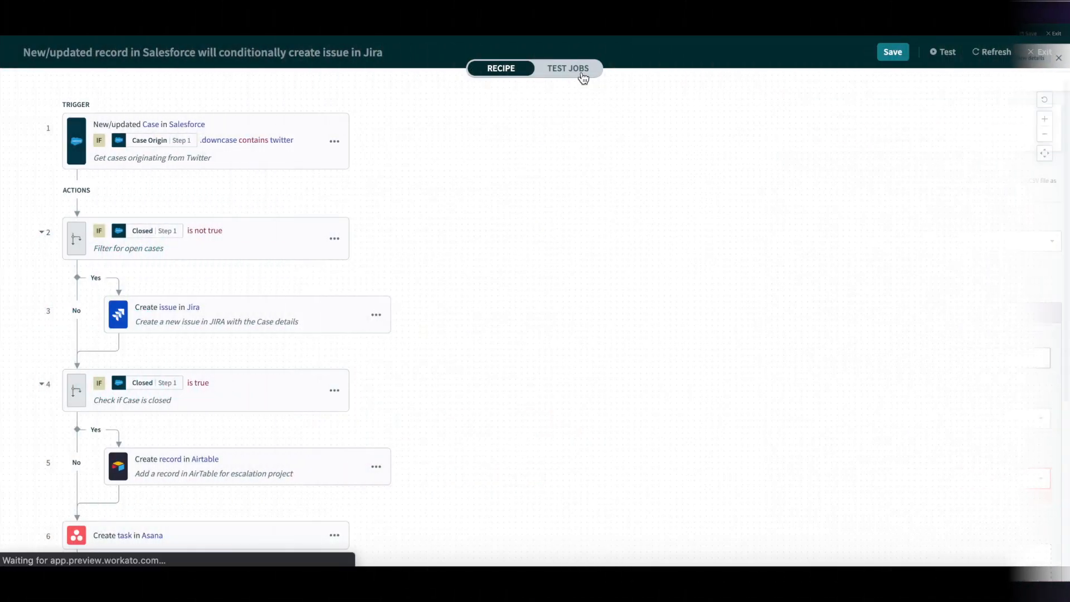
Step: Run Test recipe from TEST JOBS, surfacing setup errors in steps 3 and 6
left_click(568, 68)
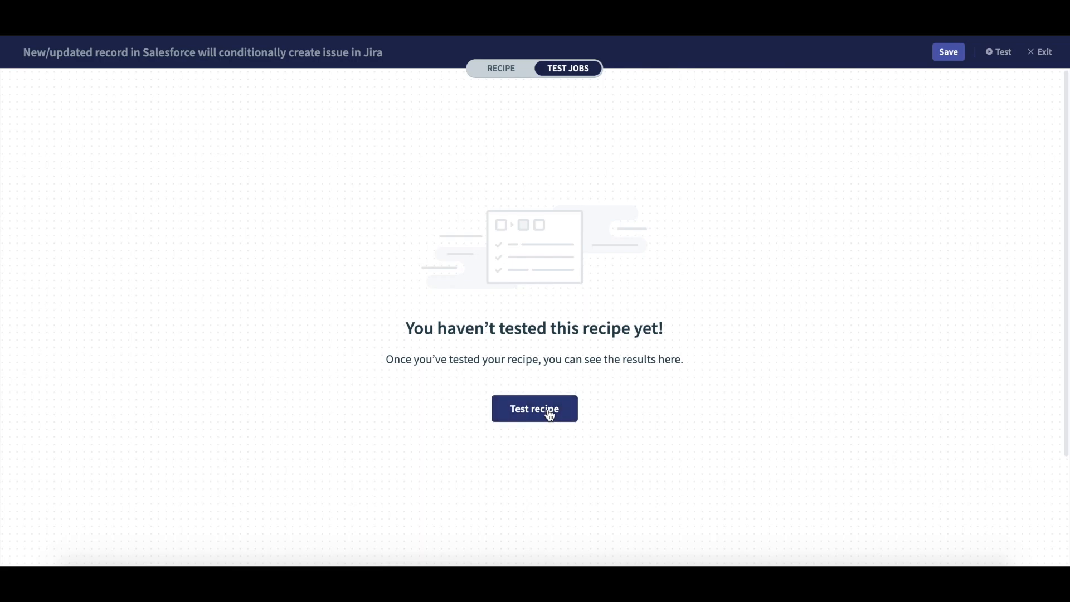
left_click(535, 408)
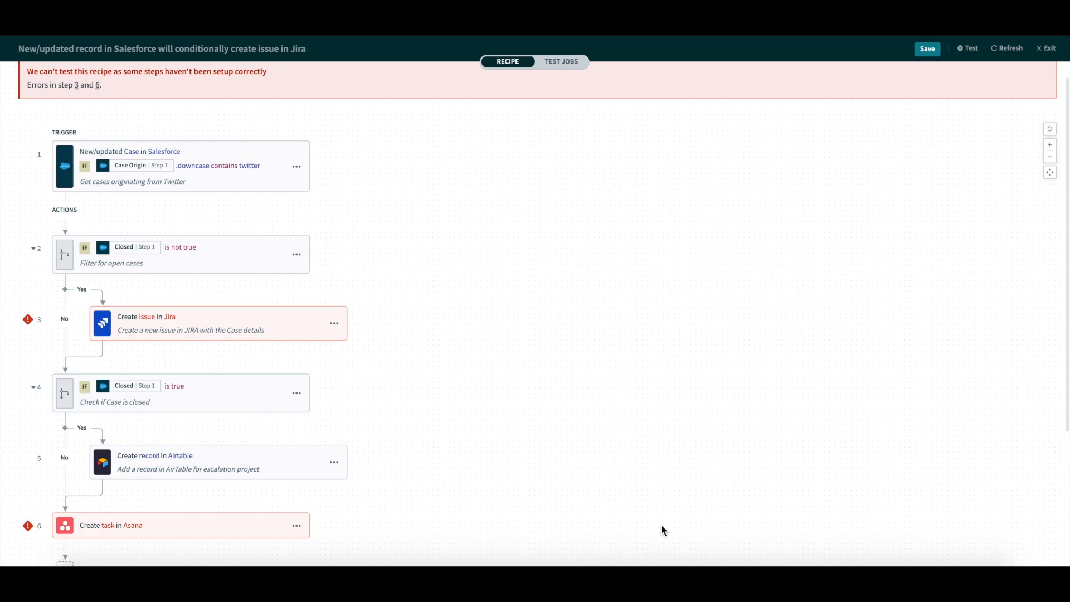
mouse_move(150, 350)
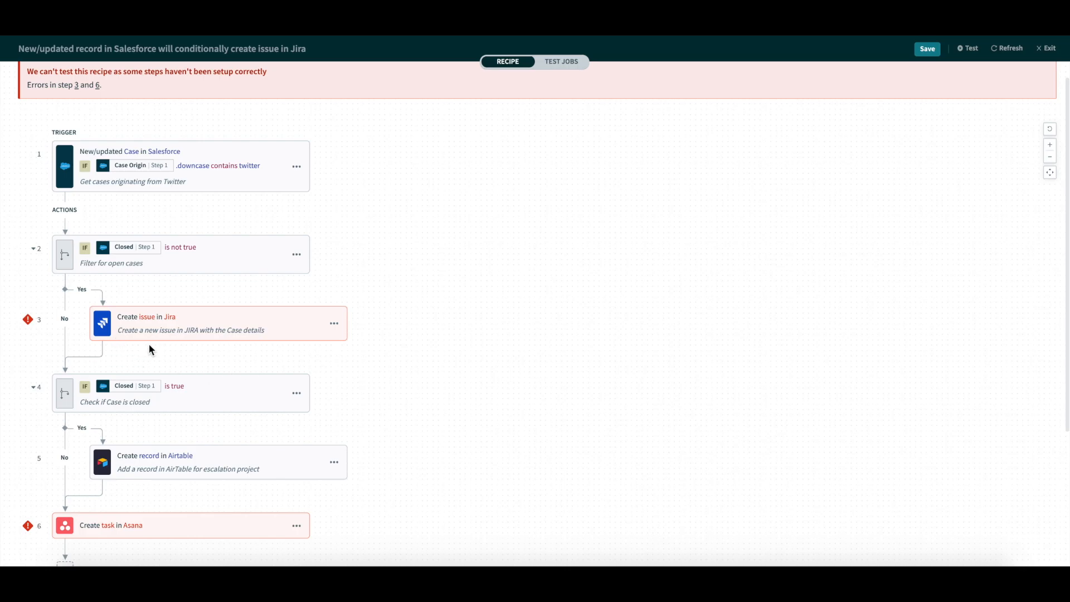
mouse_move(76, 544)
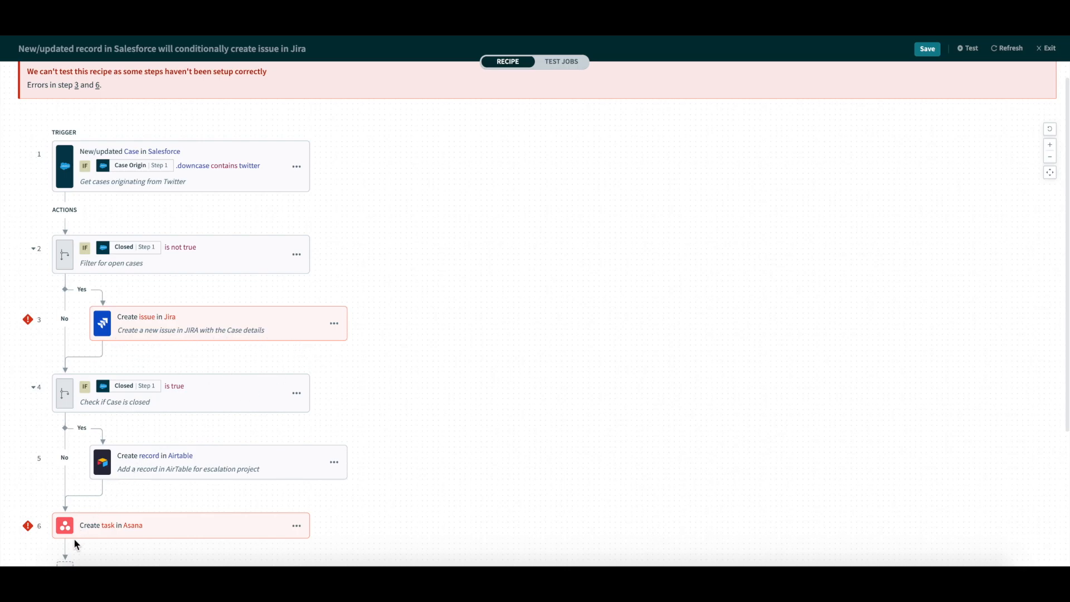
mouse_move(286, 549)
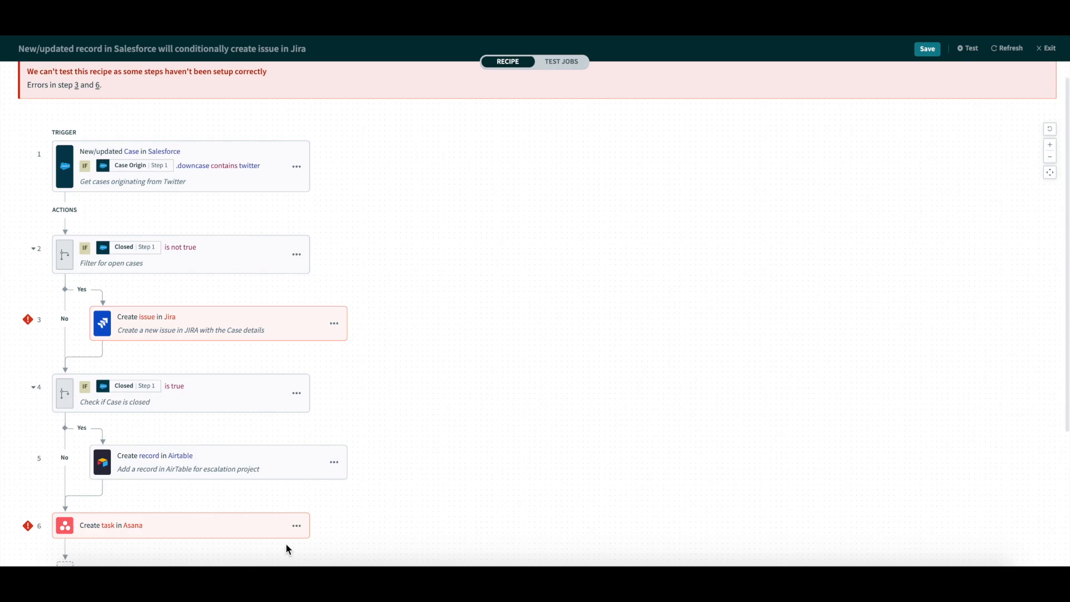
mouse_move(305, 548)
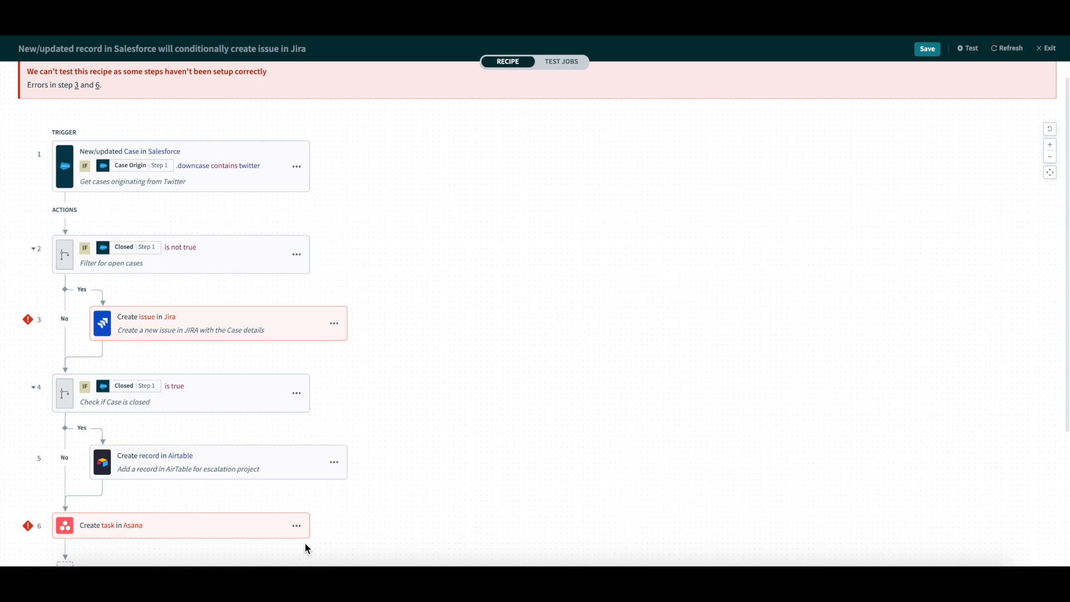
mouse_move(382, 487)
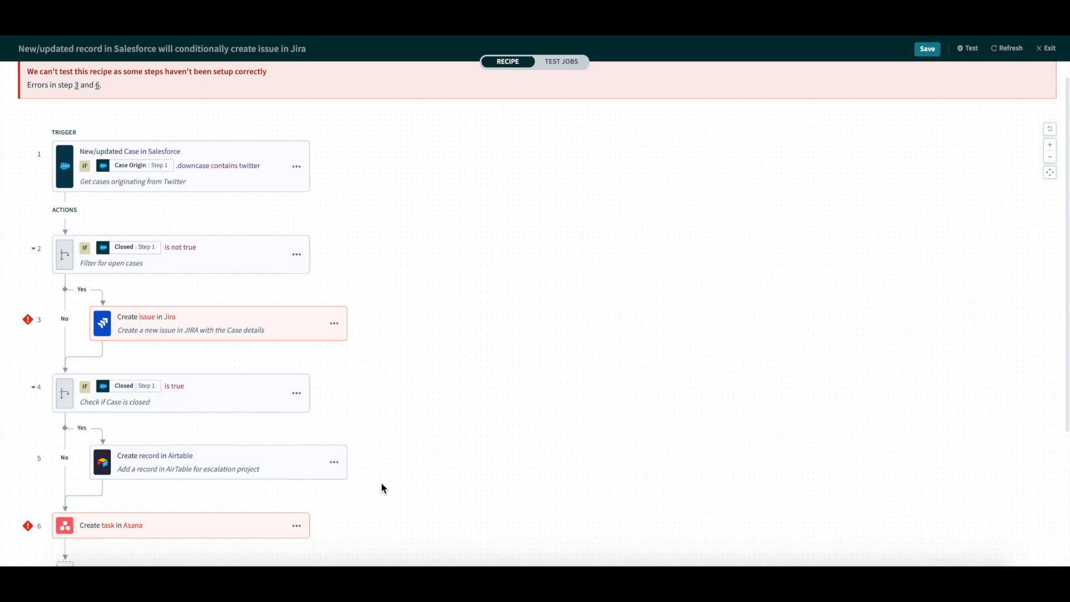
mouse_move(302, 328)
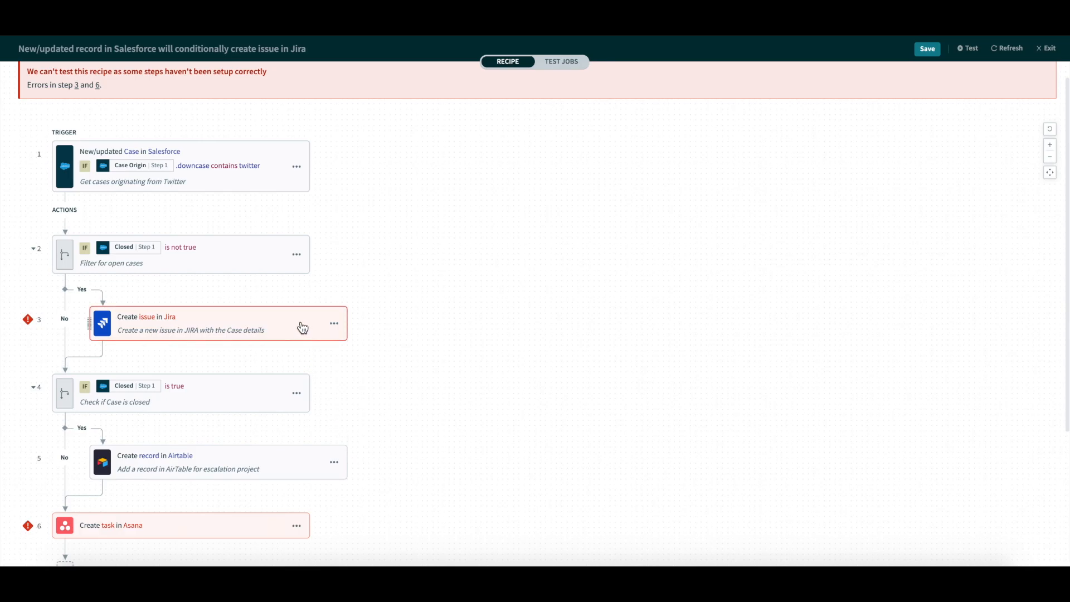
Step: Drop the Salesforce case Subject datapill into the Jira step's required Summary field
left_click(205, 322)
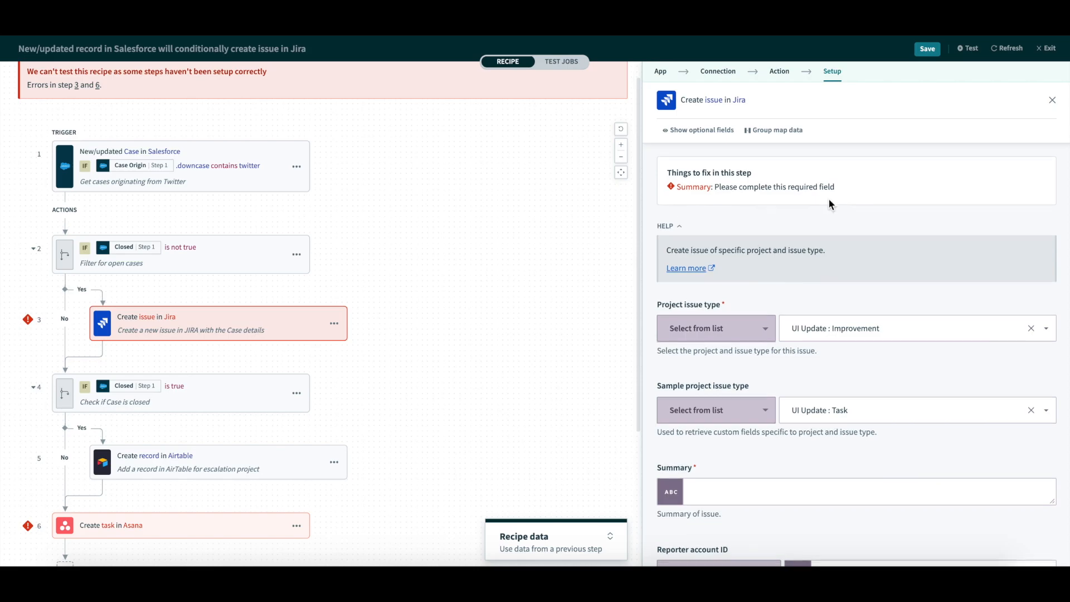
scroll("down", 3)
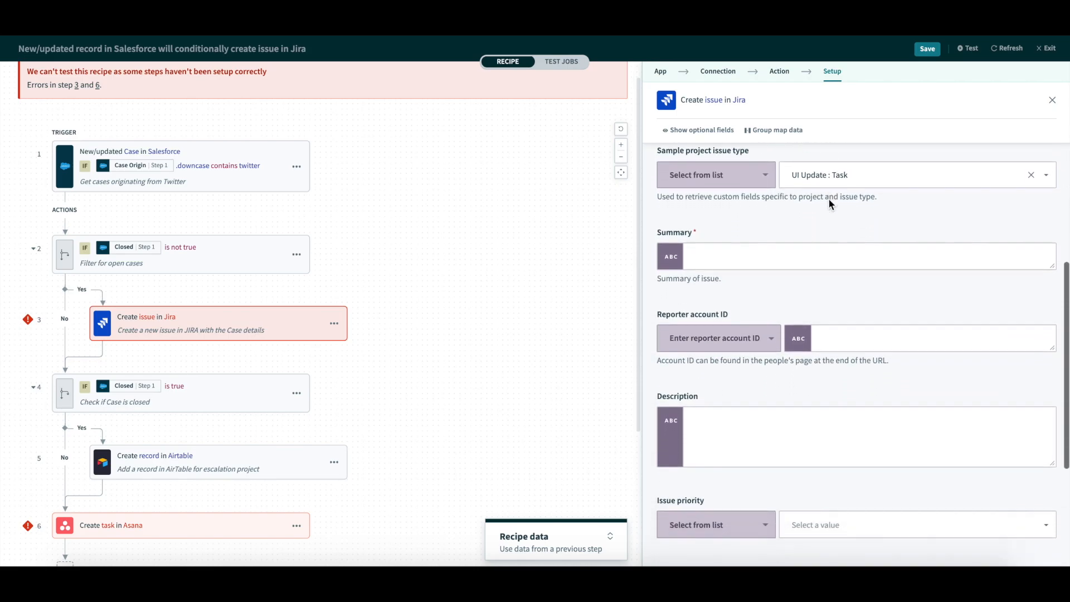
left_click(819, 256)
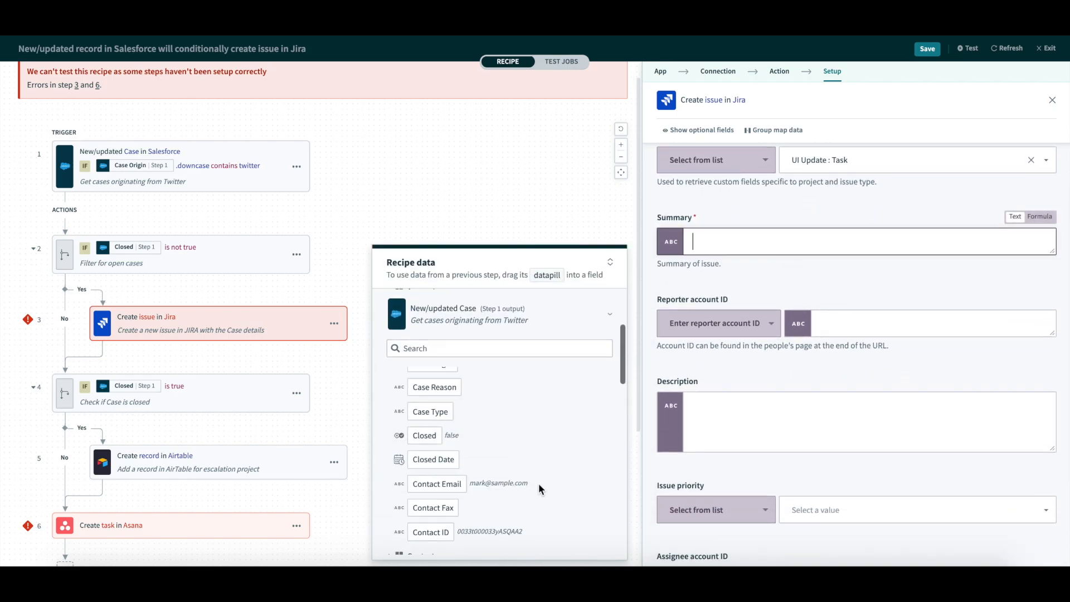
scroll("down", 3)
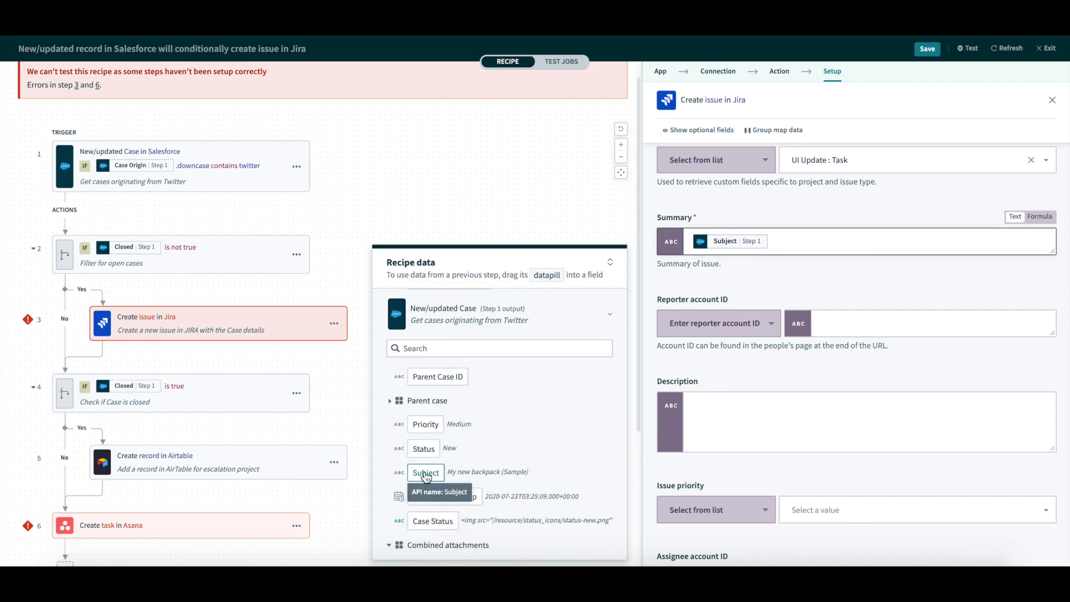
left_click(927, 49)
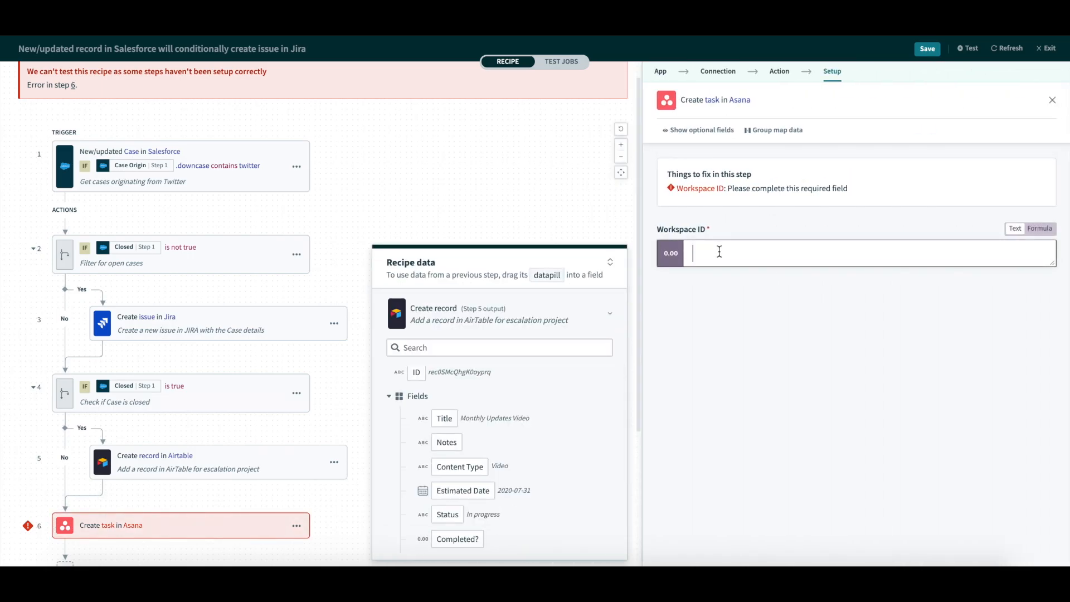
Step: Enter Workspace ID C6383883 in the Asana step, save the recipe, and close the panel
type("C6383883")
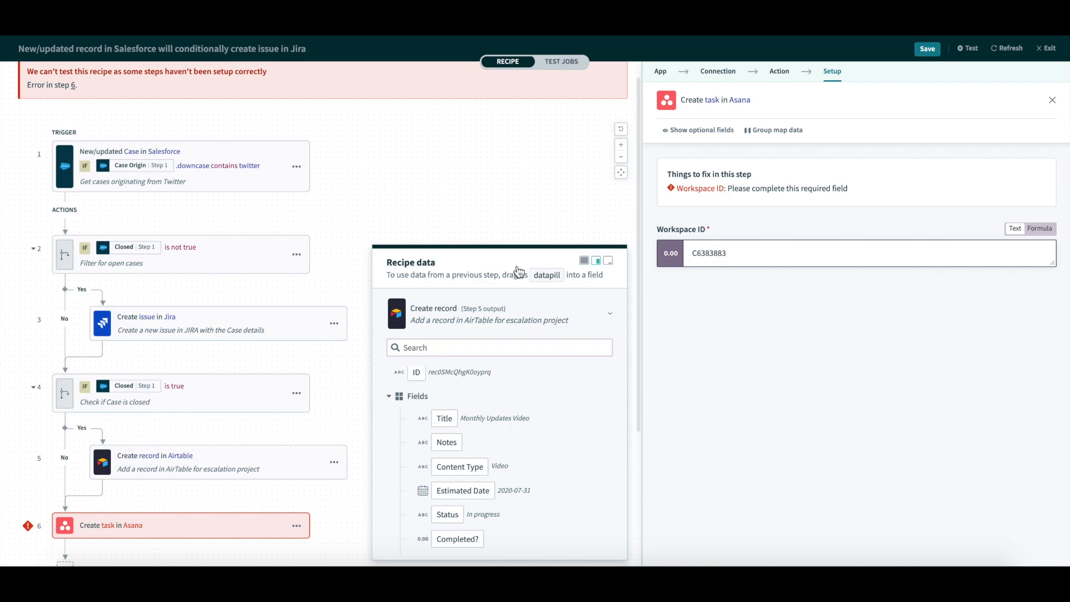
left_click(607, 261)
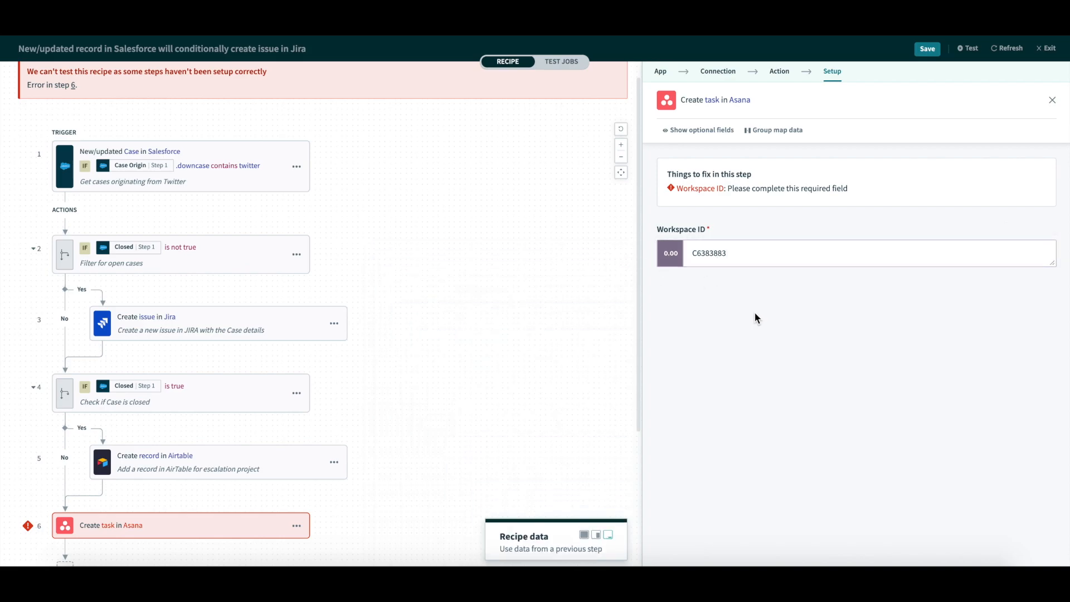
left_click(926, 49)
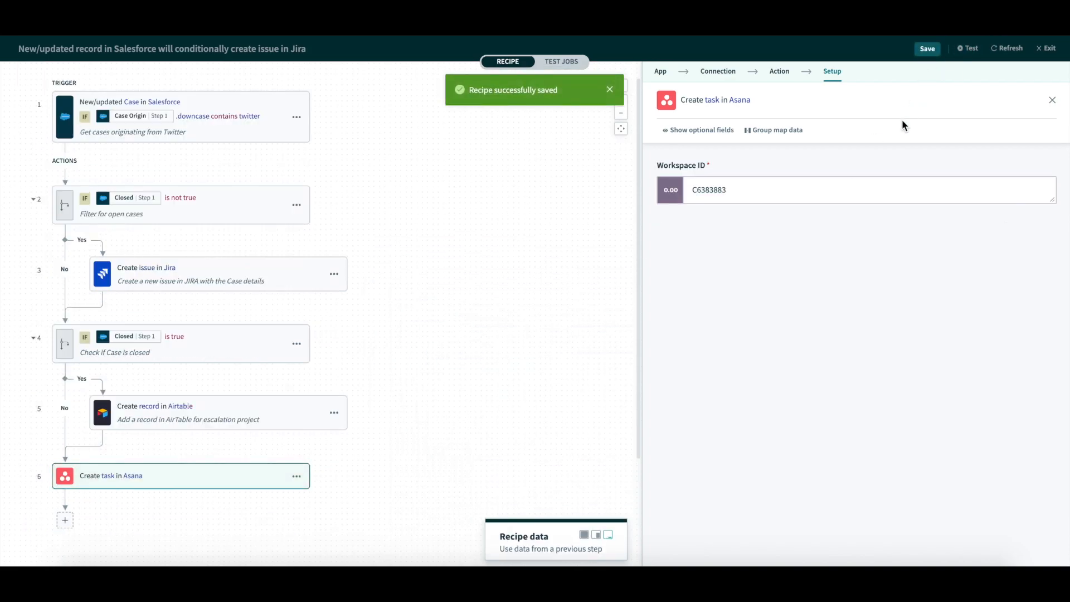
mouse_move(1054, 106)
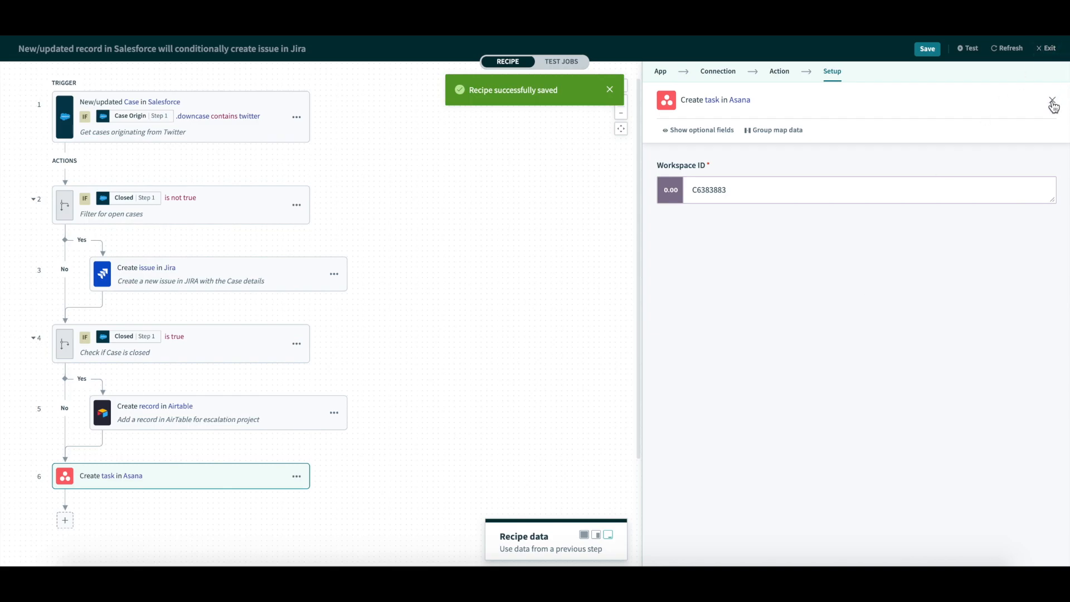
left_click(1052, 101)
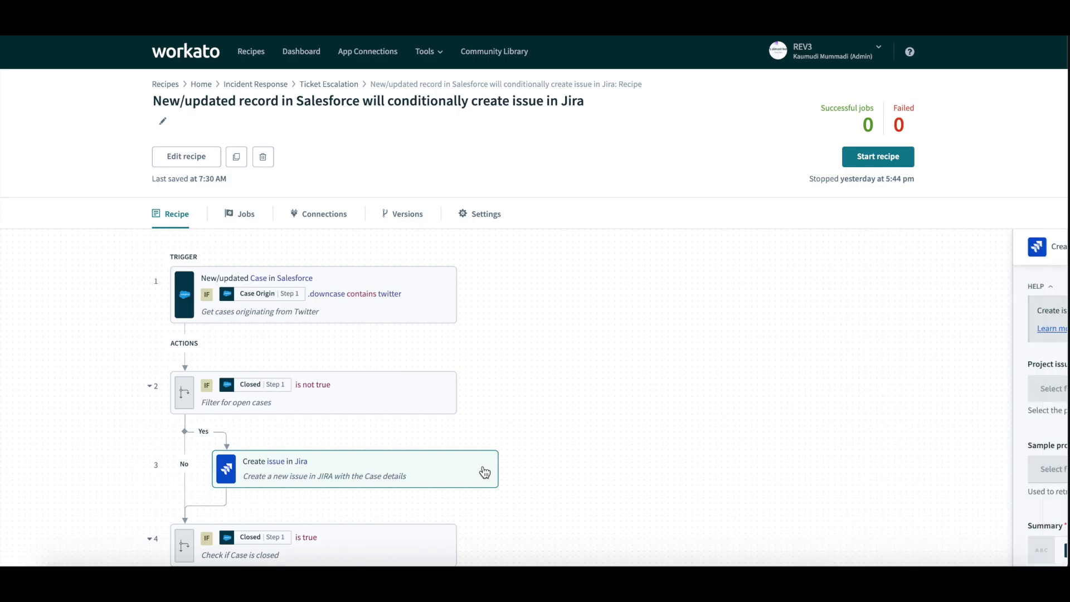
Step: Inspect the Jira issue and Salesforce trigger step details, scrolling through their fields
left_click(356, 468)
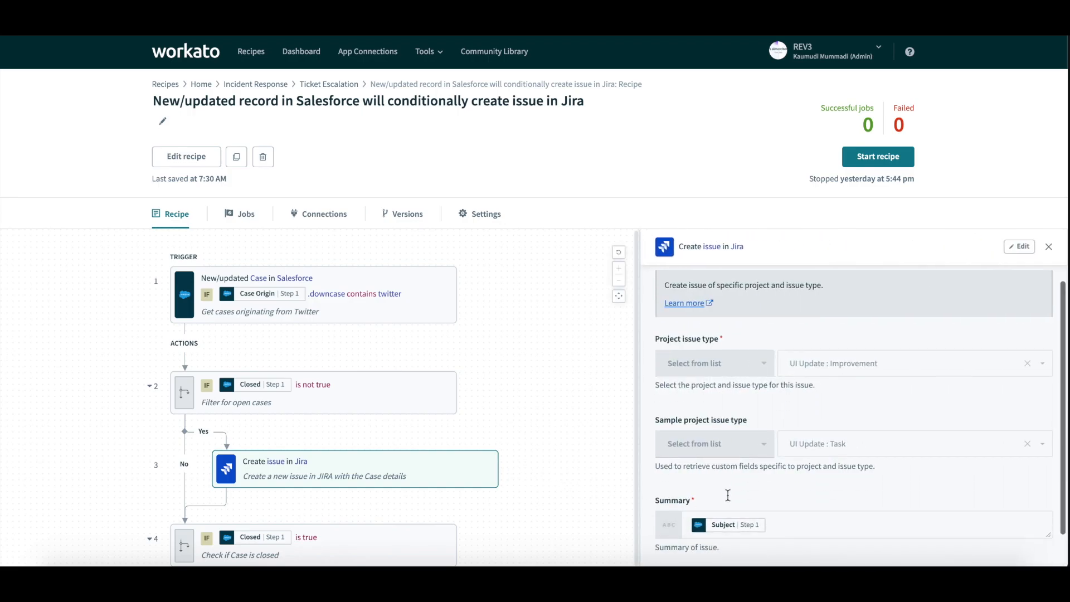
scroll("down", 3)
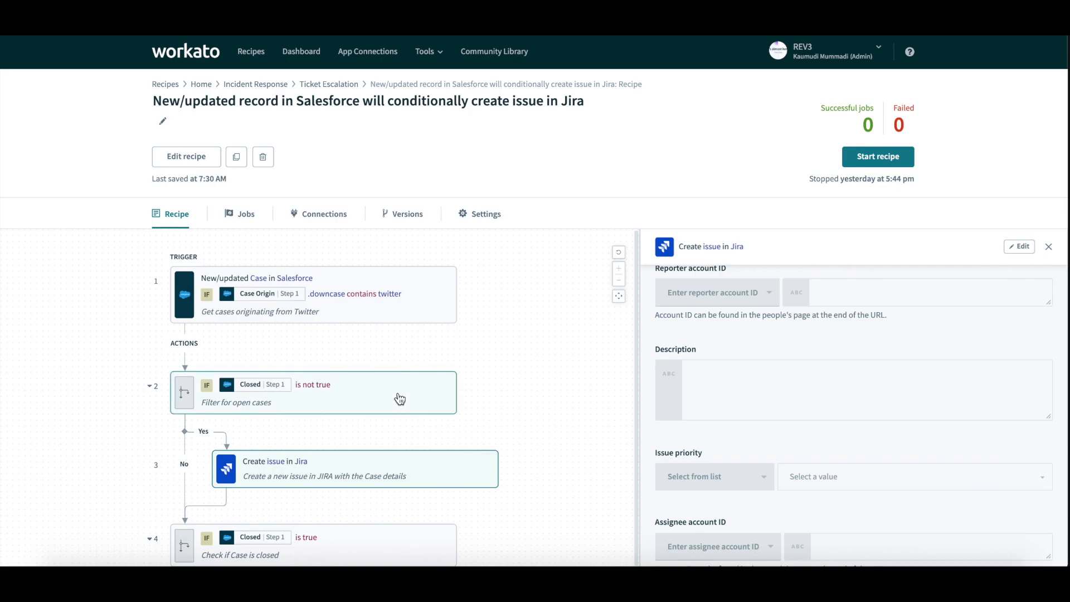
left_click(307, 289)
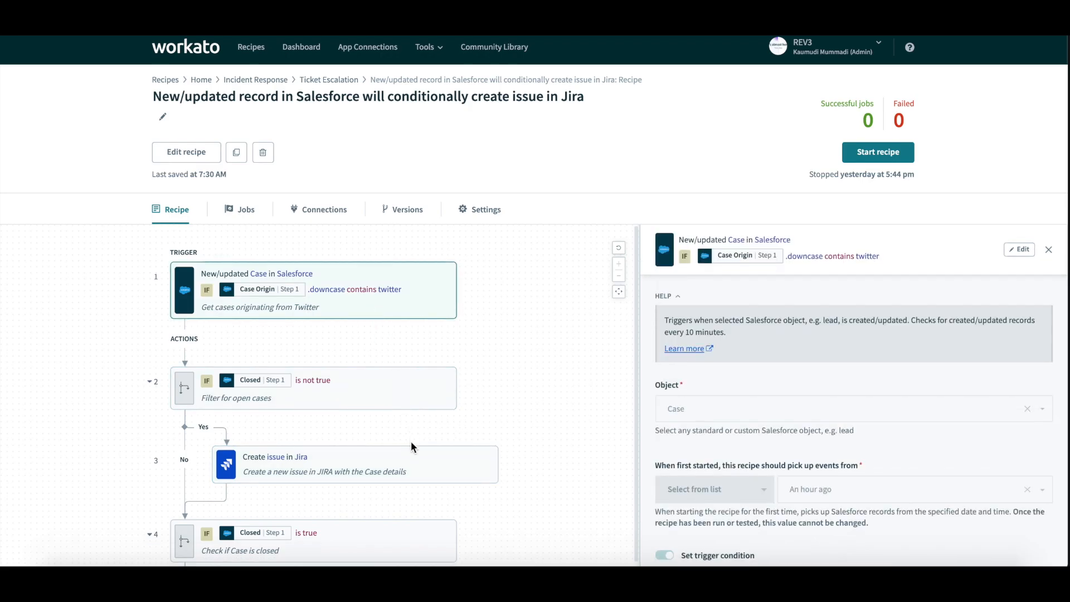
scroll("down", 3)
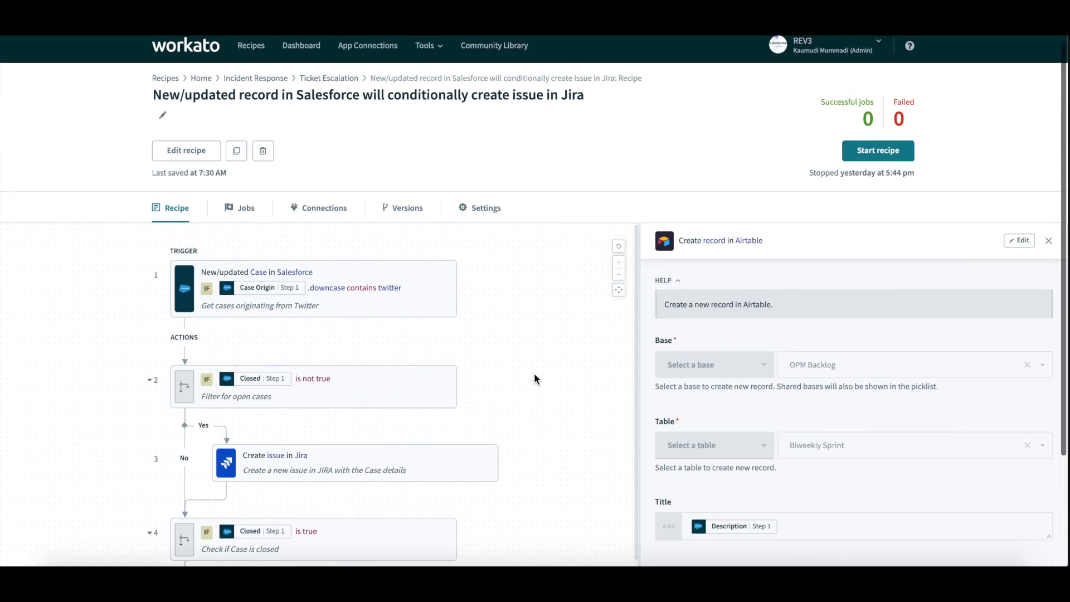
scroll("down", 3)
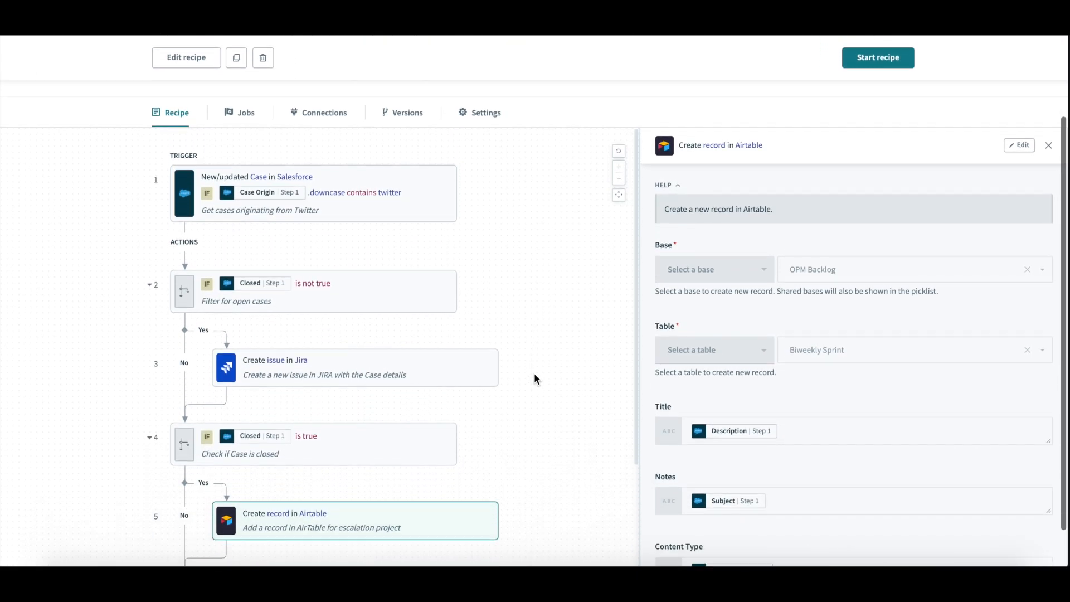
scroll("down", 3)
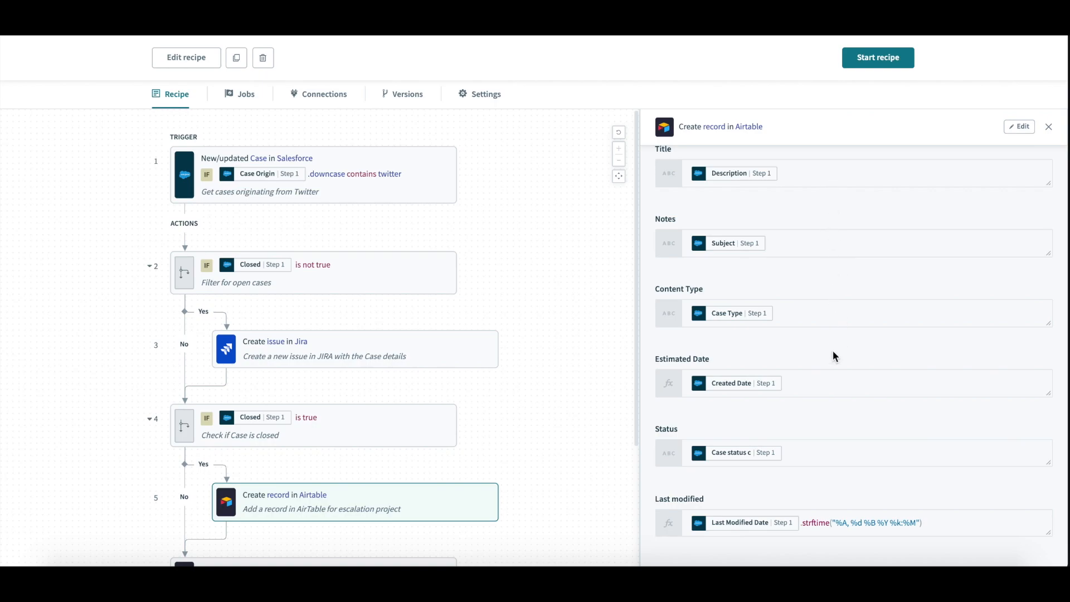
mouse_move(882, 170)
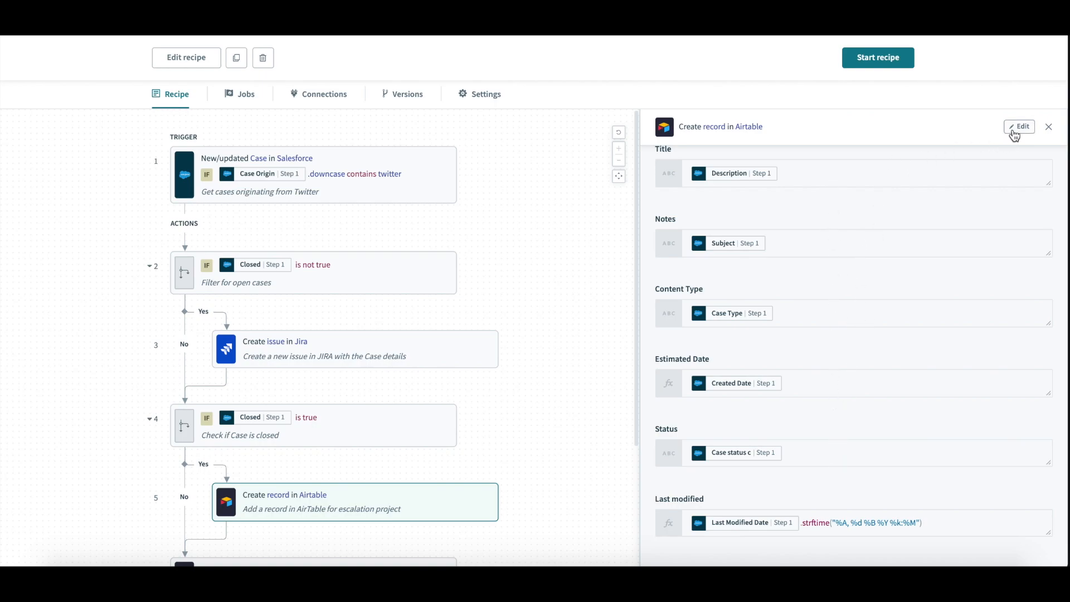
Step: In edit mode, swap Estimated Date's Created Date pill for Last Viewed Date, save, and exit
left_click(1019, 127)
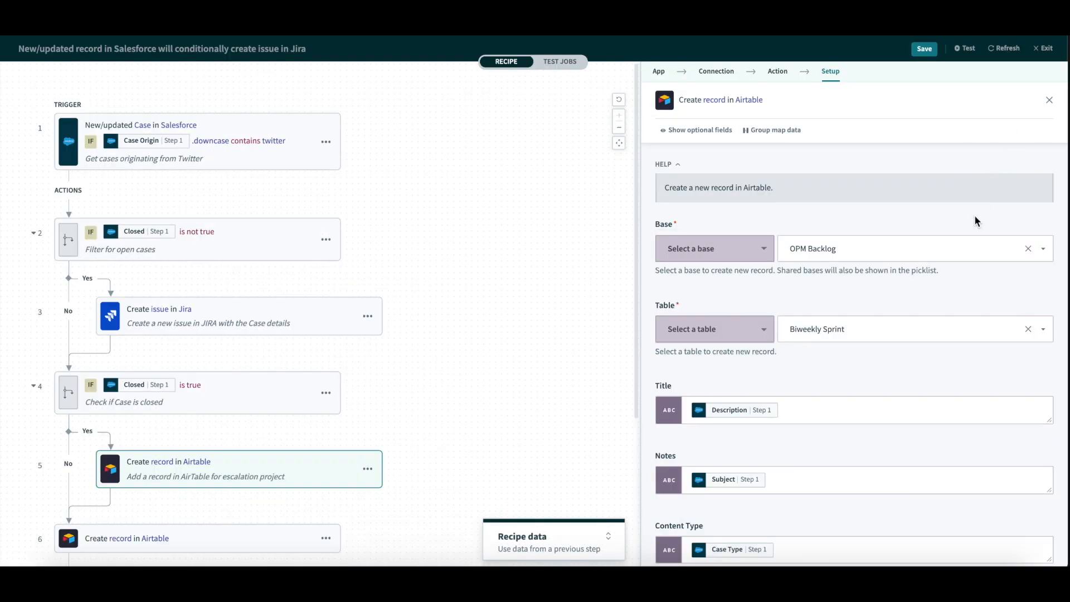
scroll("down", 3)
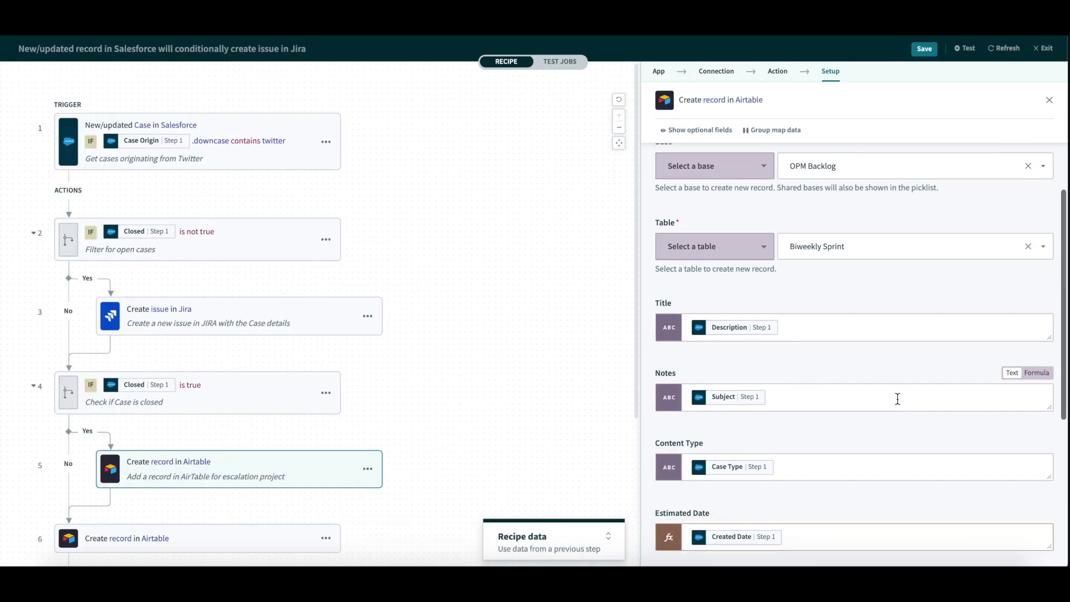
scroll("down", 3)
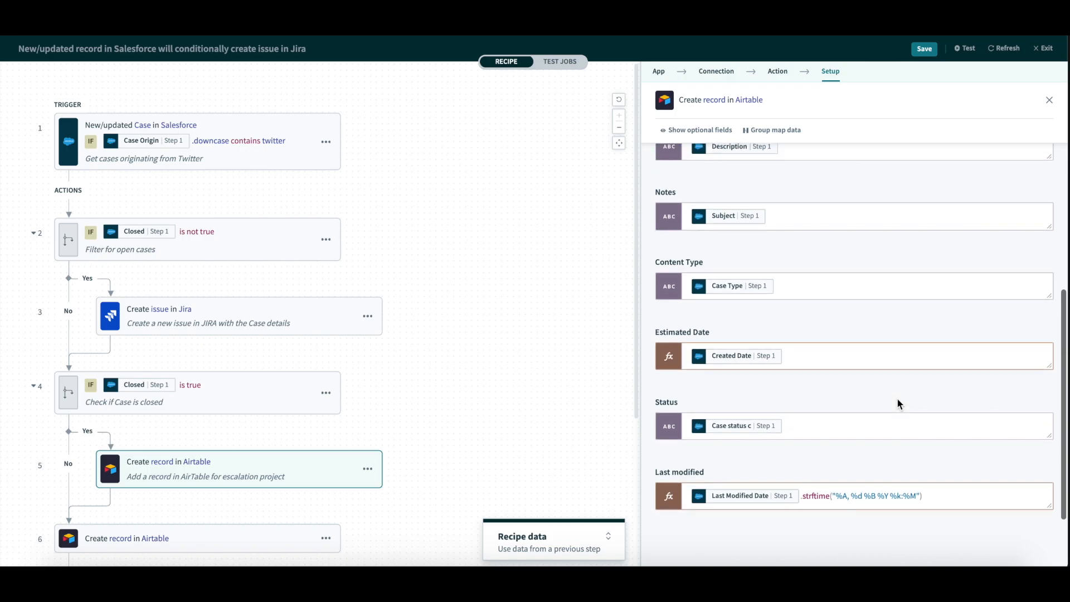
left_click(853, 355)
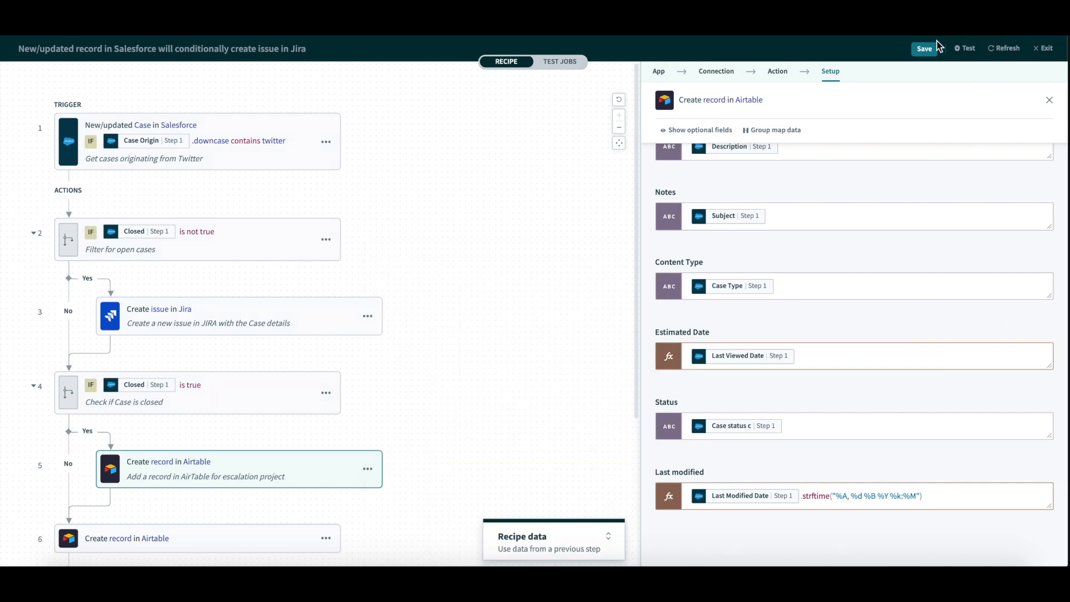
left_click(924, 48)
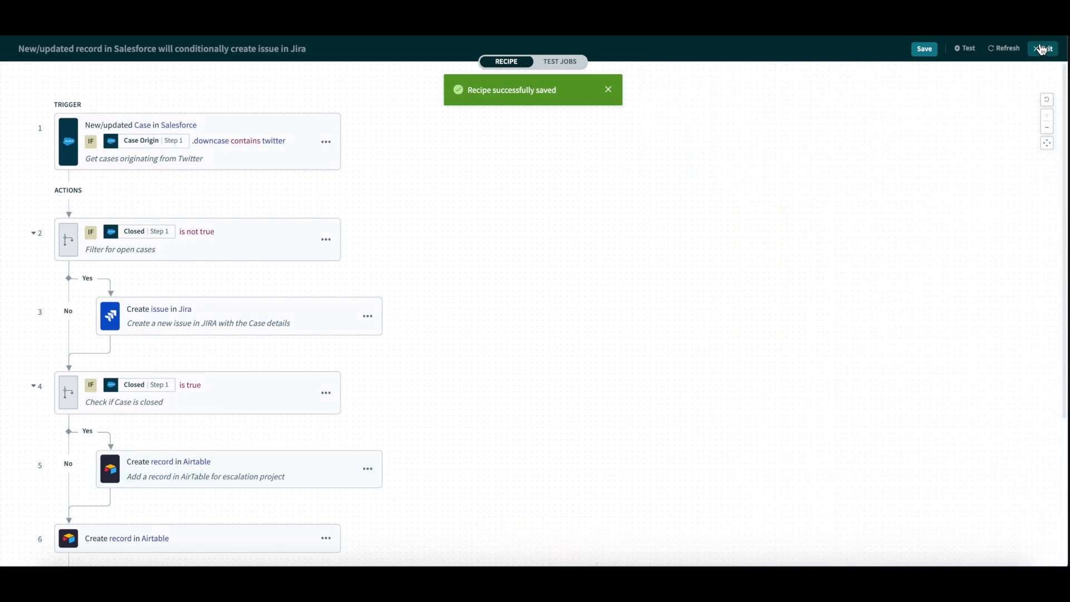
left_click(1044, 48)
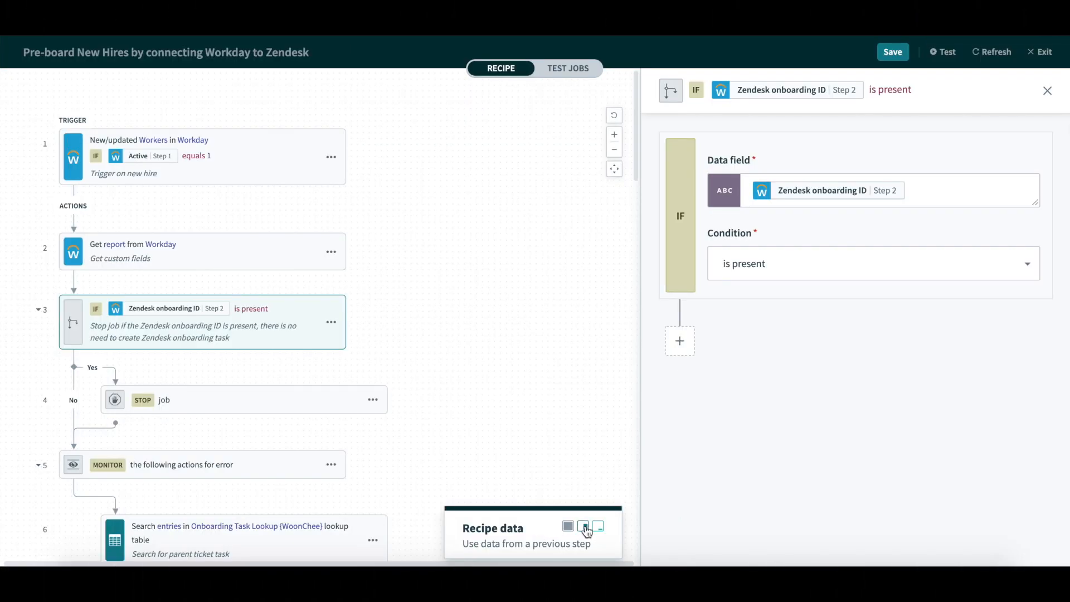
Step: Resize the recipe data panel to full, then medium size, and collapse Step 1 output fields
left_click(585, 527)
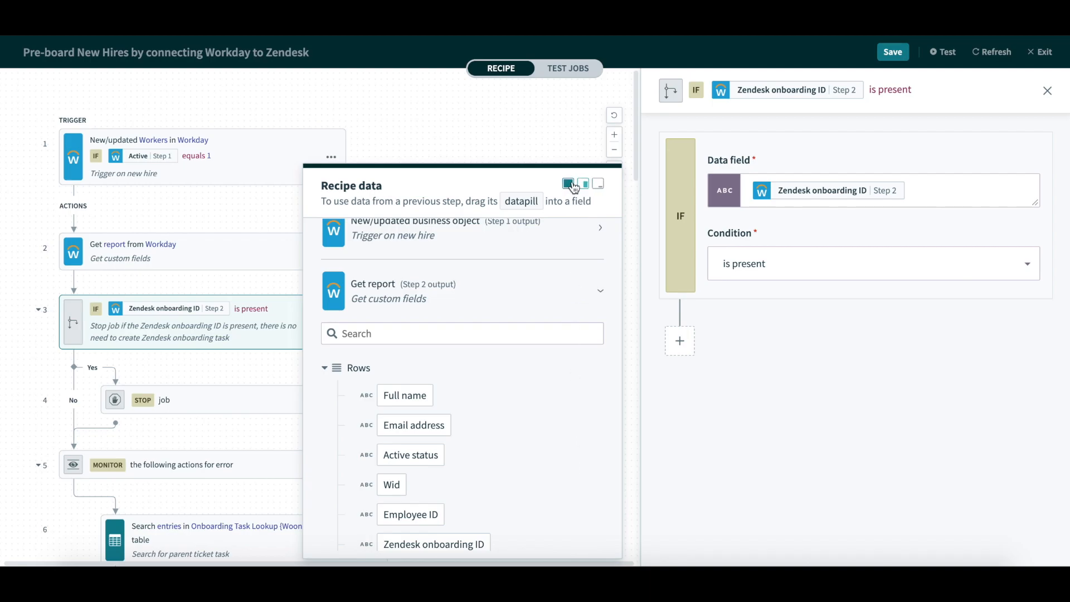
left_click(584, 183)
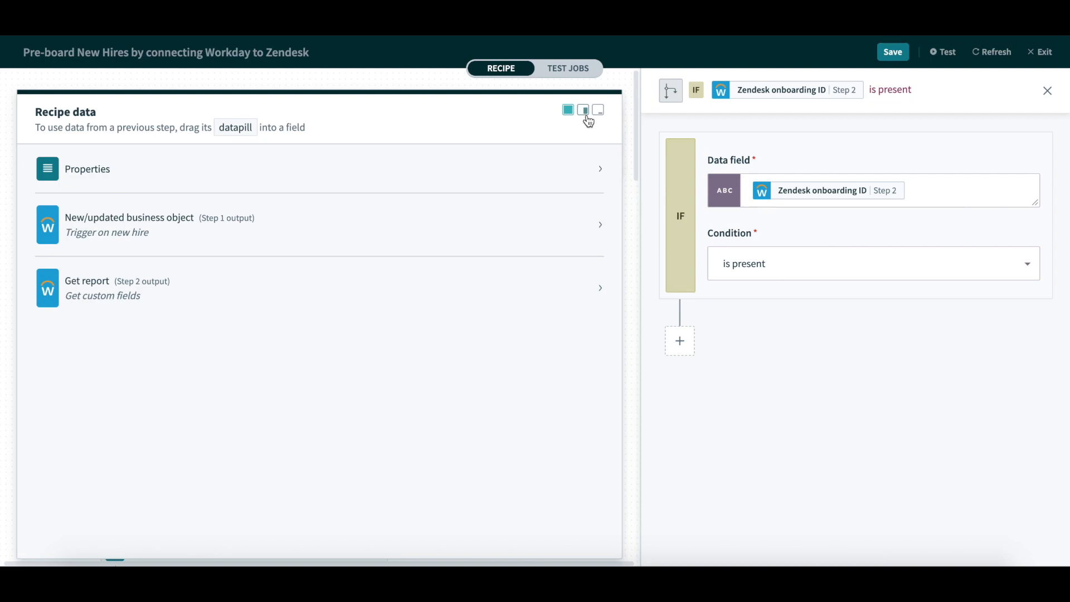
left_click(584, 110)
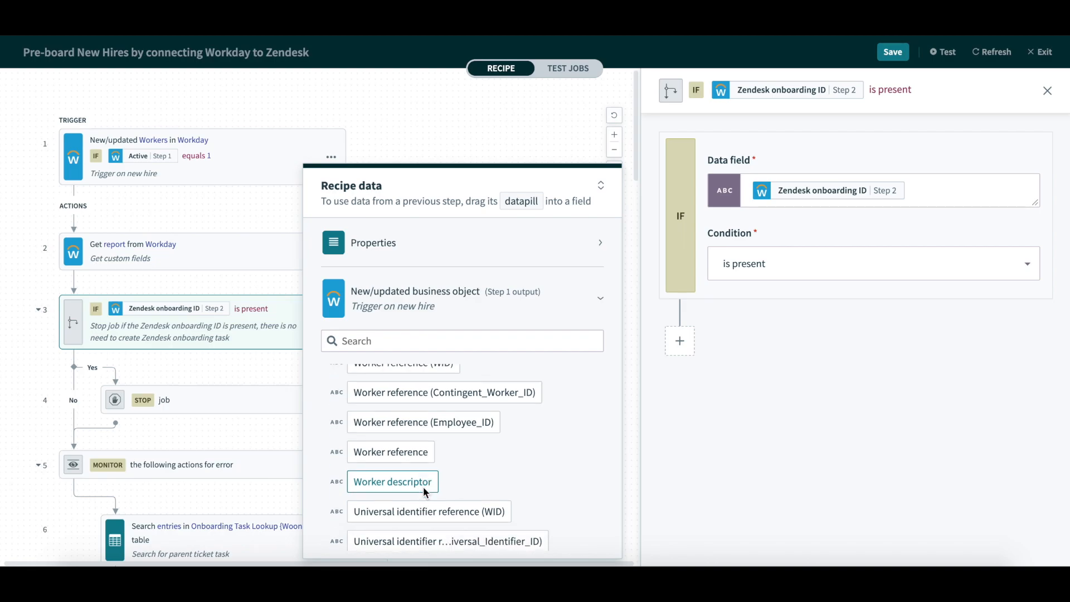
left_click(599, 299)
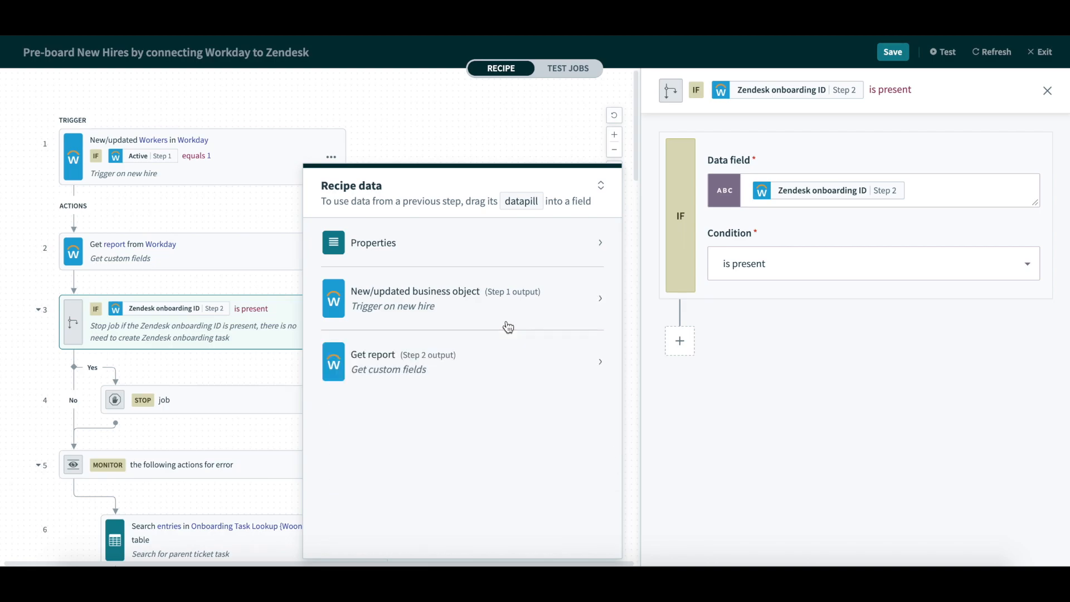
mouse_move(431, 388)
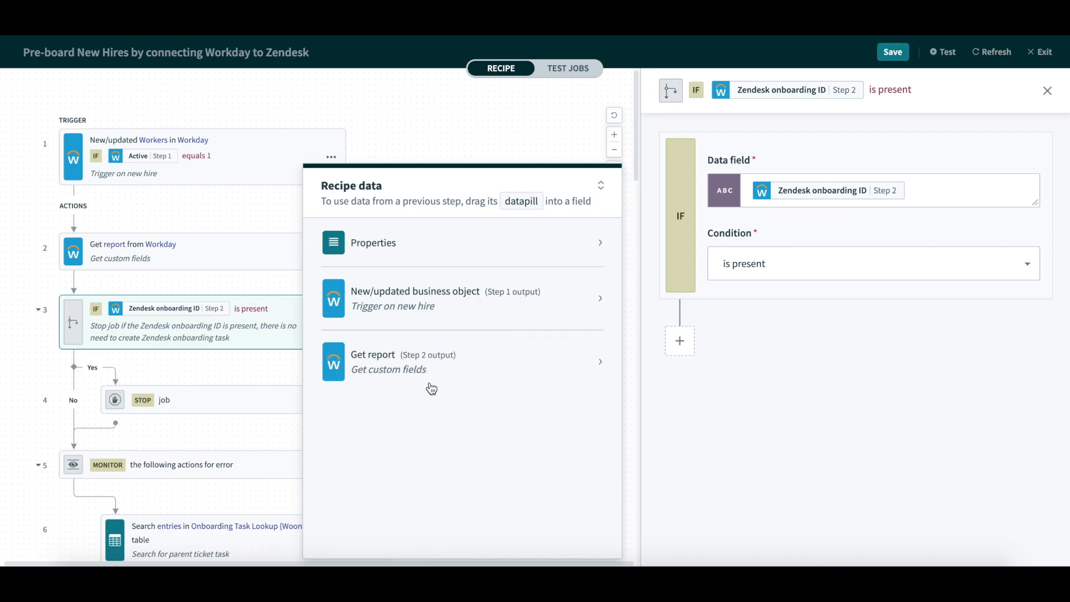
mouse_move(431, 397)
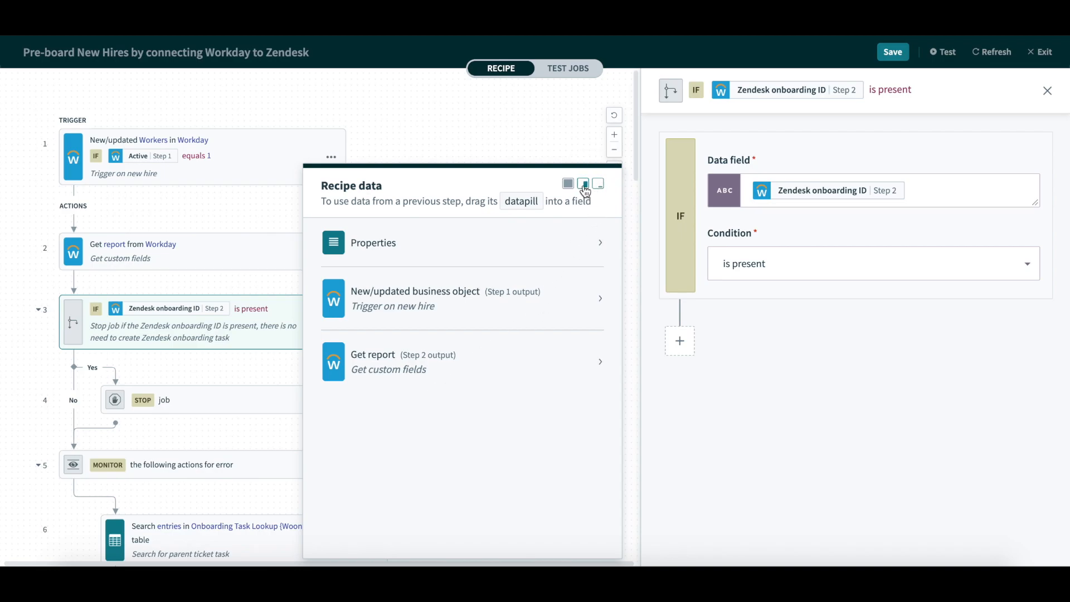
Step: Browse Step 1's Personal data in the full-size data tree, then minimize it and close the IF step
left_click(584, 183)
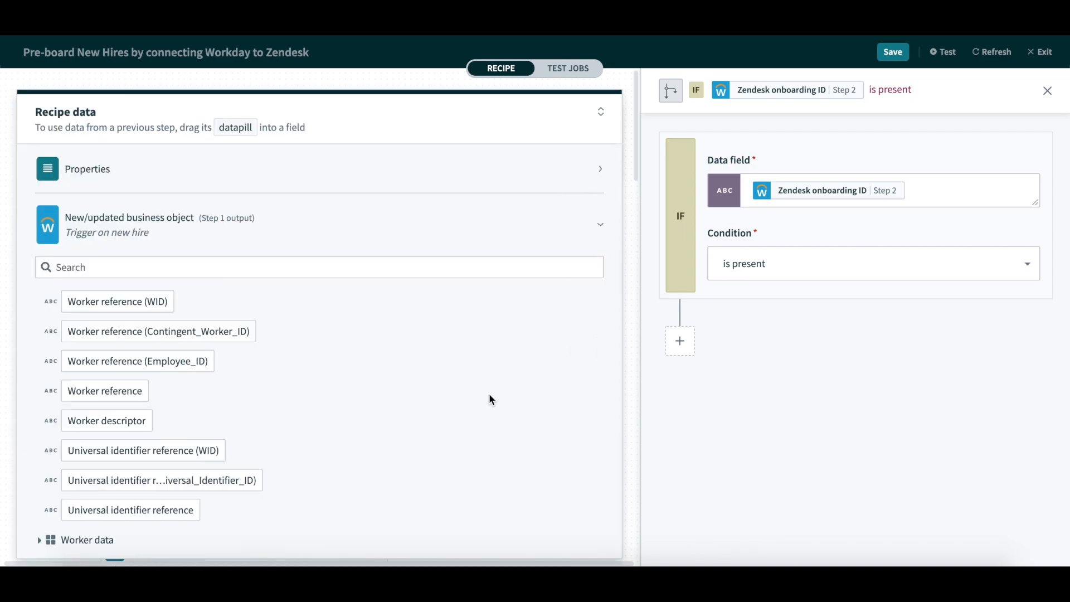
scroll("down", 3)
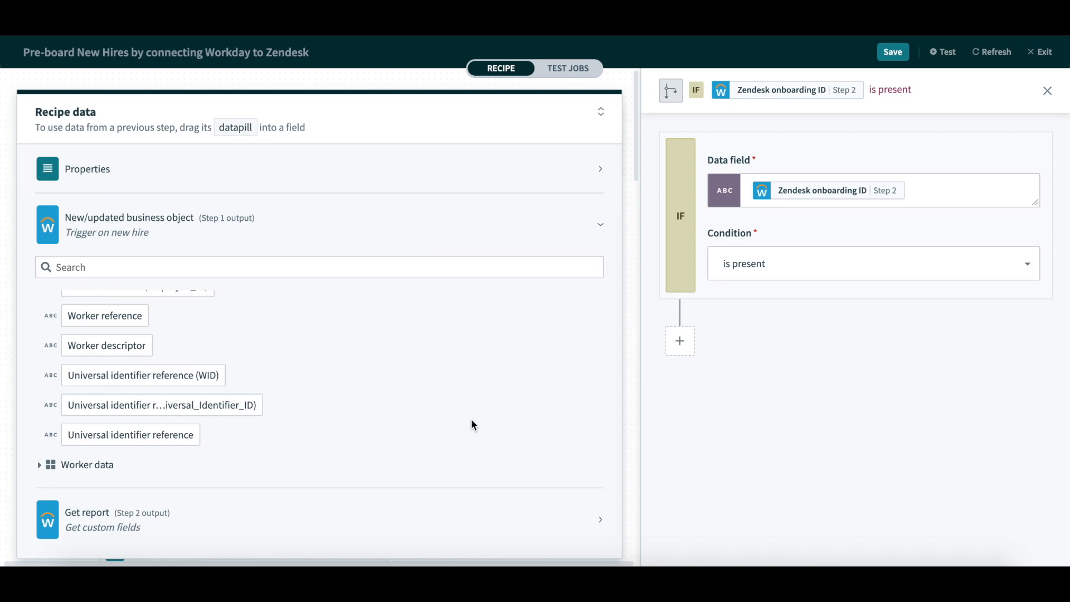
scroll("up", 3)
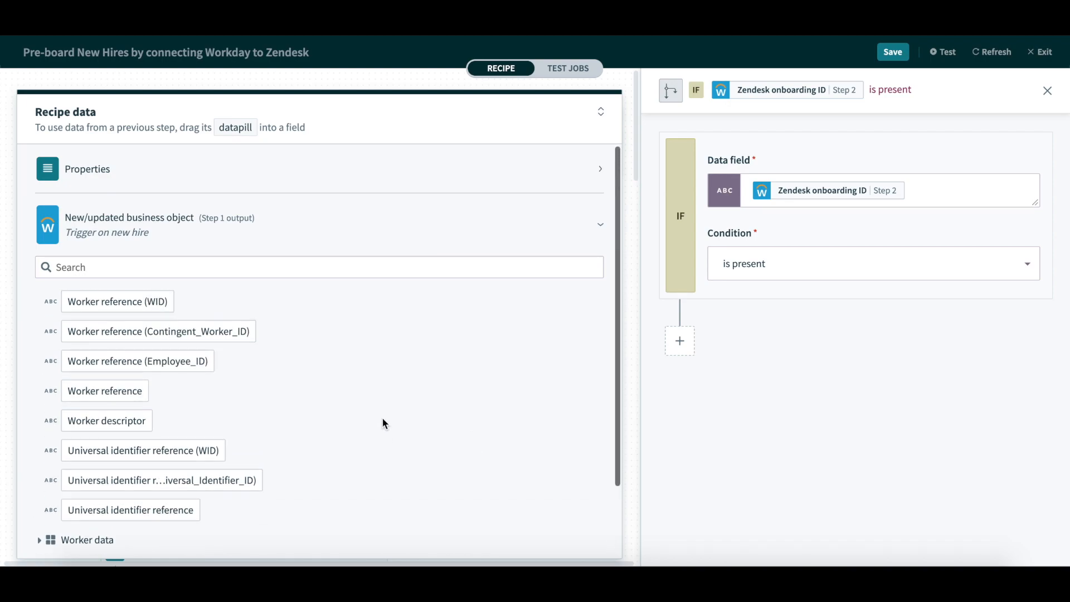
scroll("down", 3)
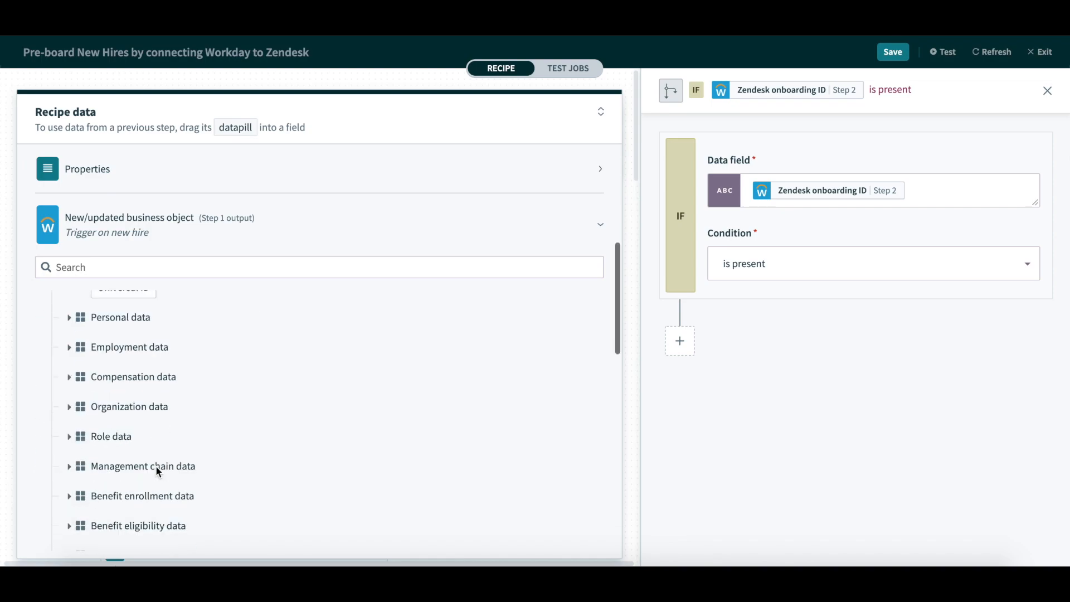
left_click(69, 317)
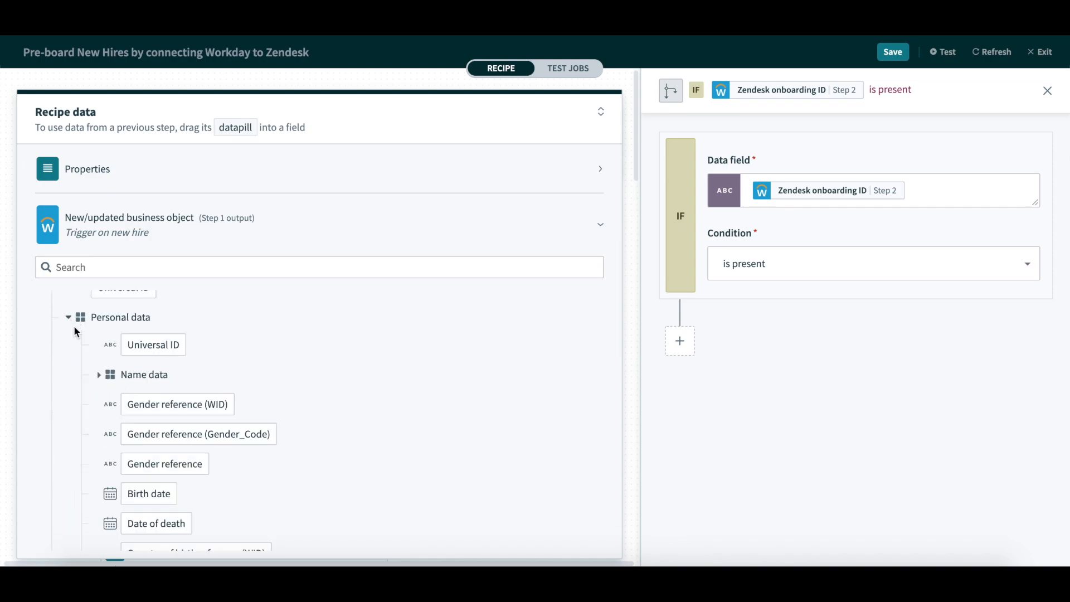
scroll("down", 3)
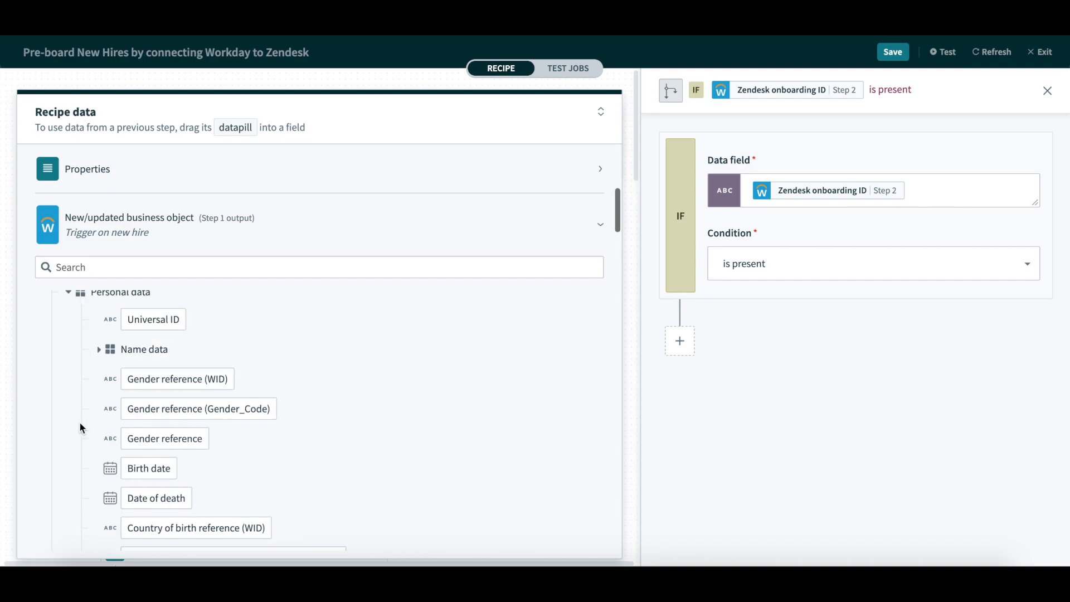
left_click(68, 292)
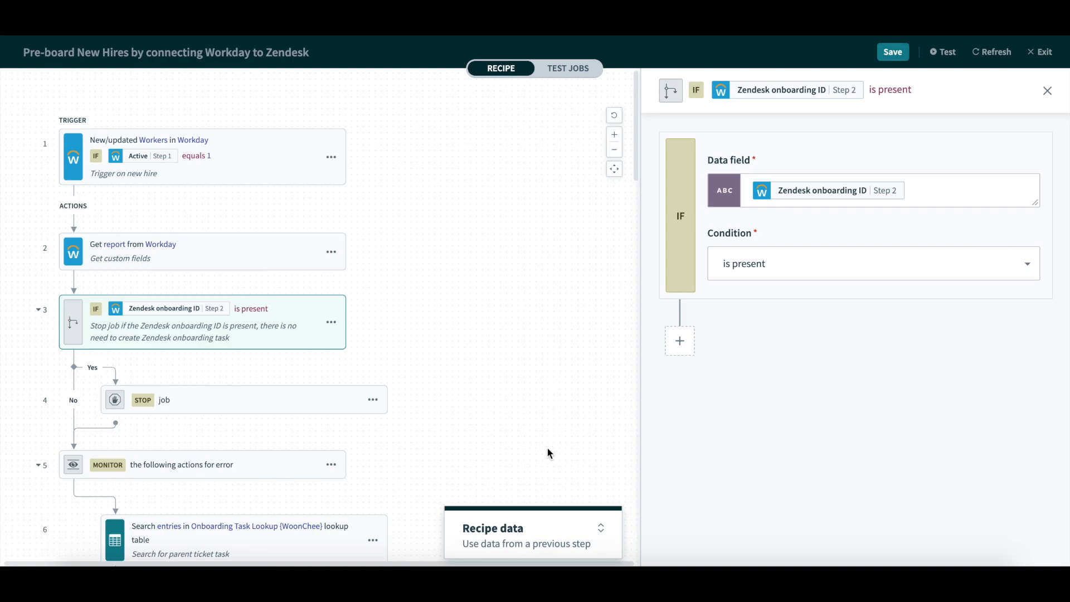
left_click(1048, 91)
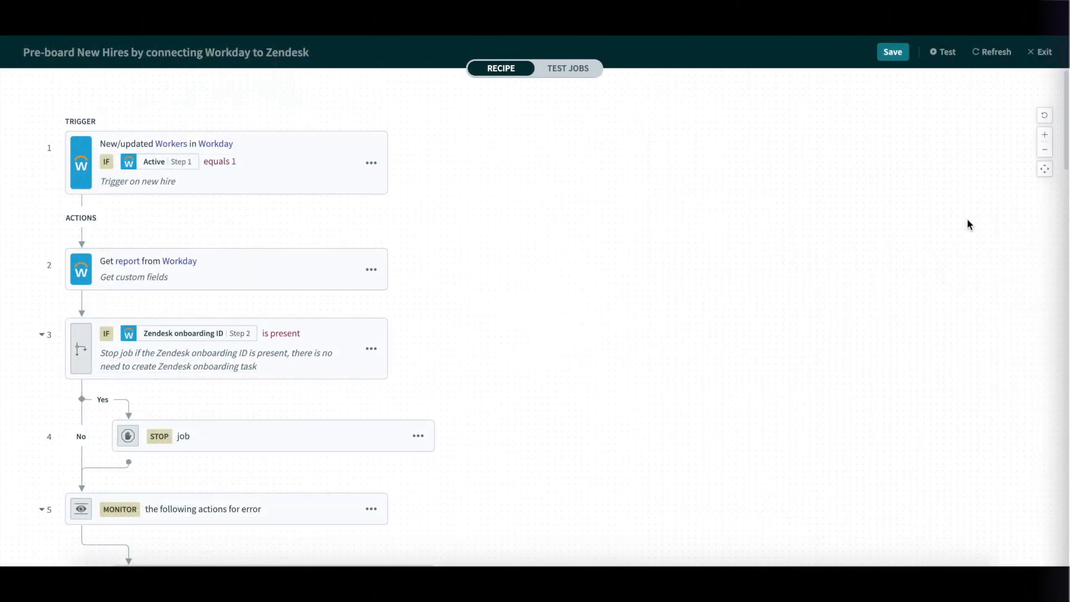
mouse_move(1053, 146)
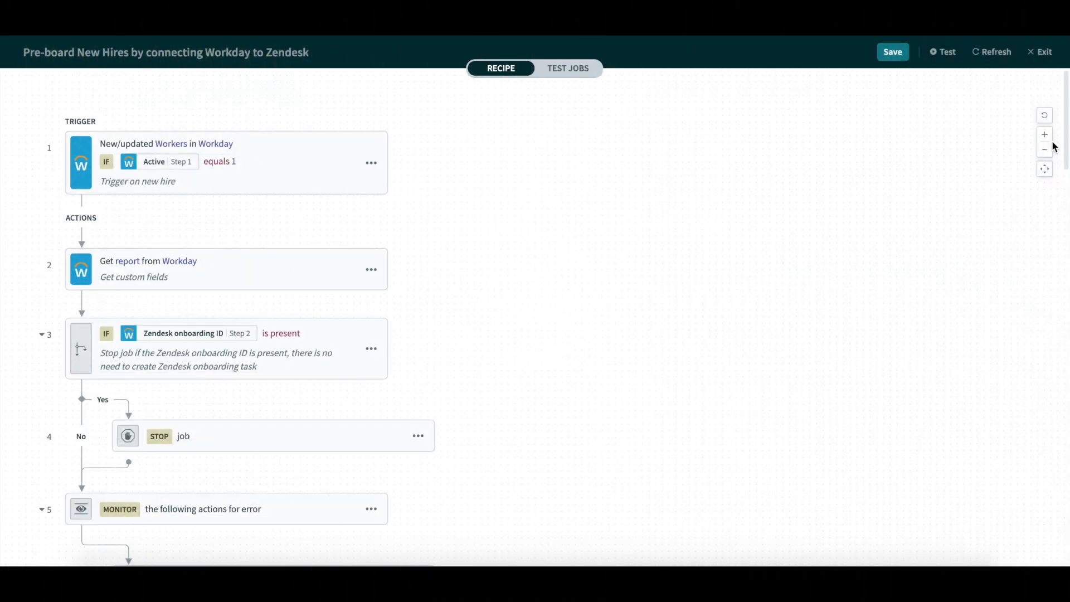
Step: Zoom the recipe canvas out two levels, then back in two levels
left_click(1044, 148)
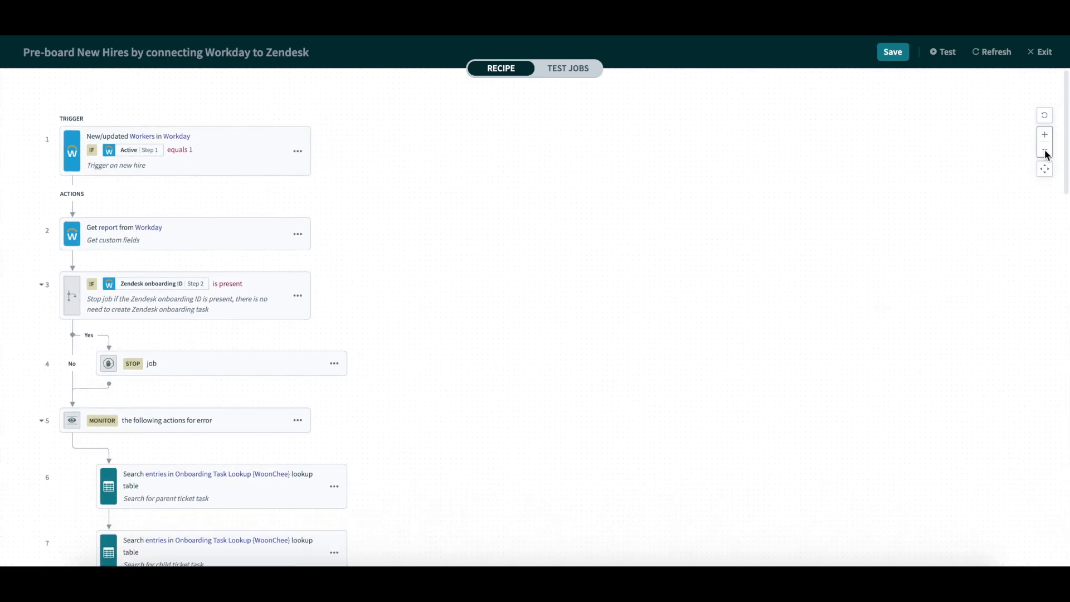
left_click(1044, 134)
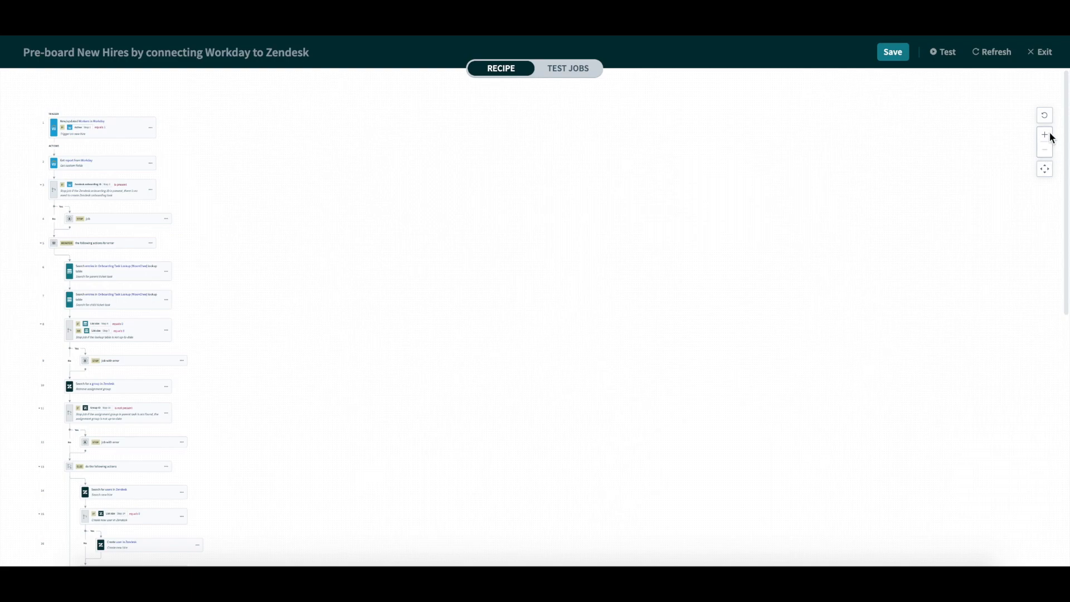
left_click(1044, 135)
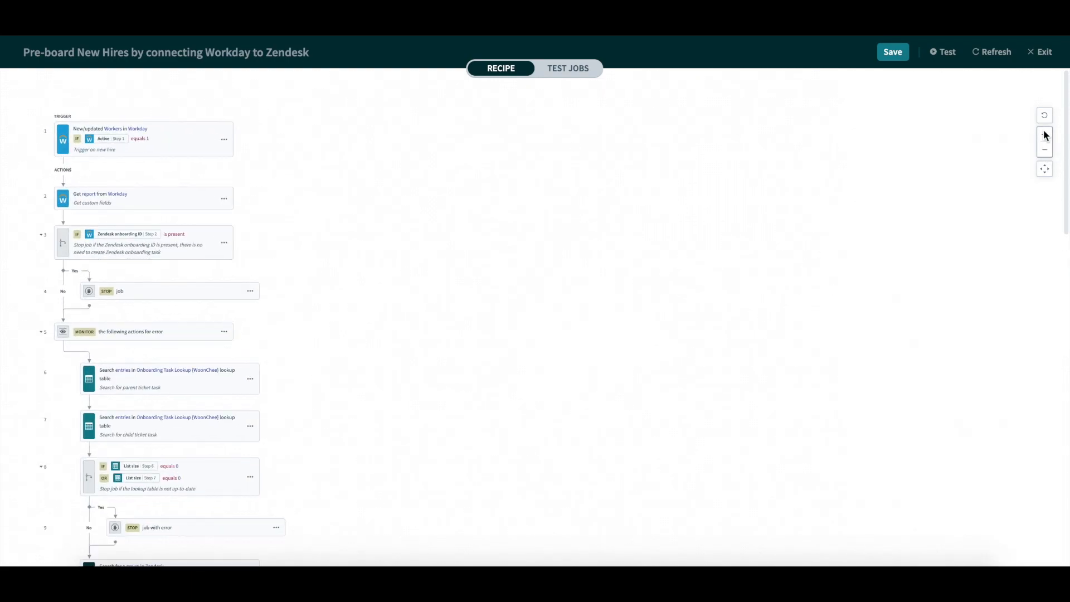
left_click(1044, 134)
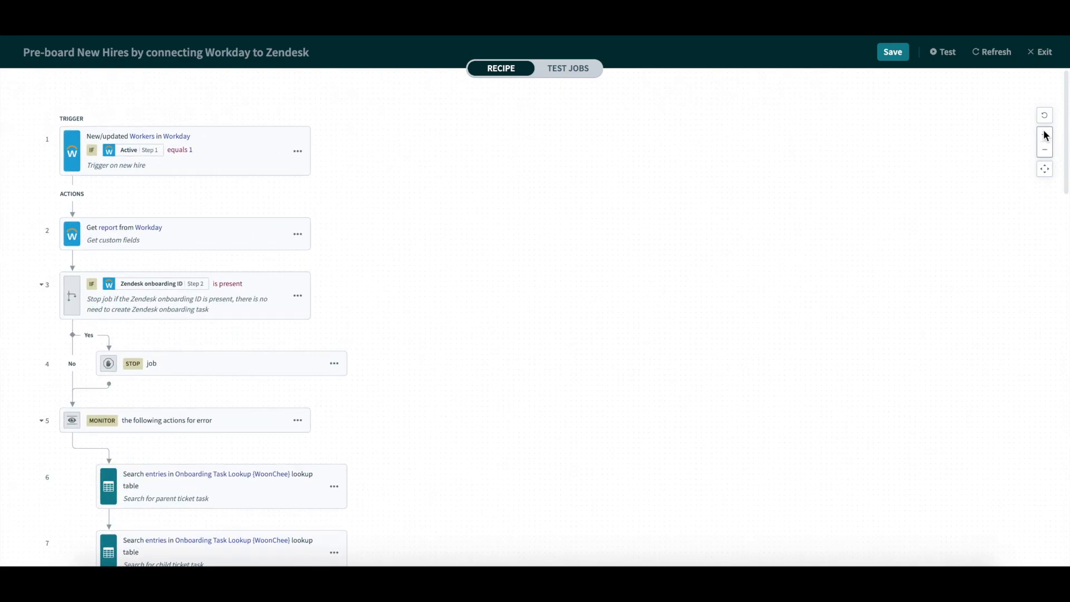